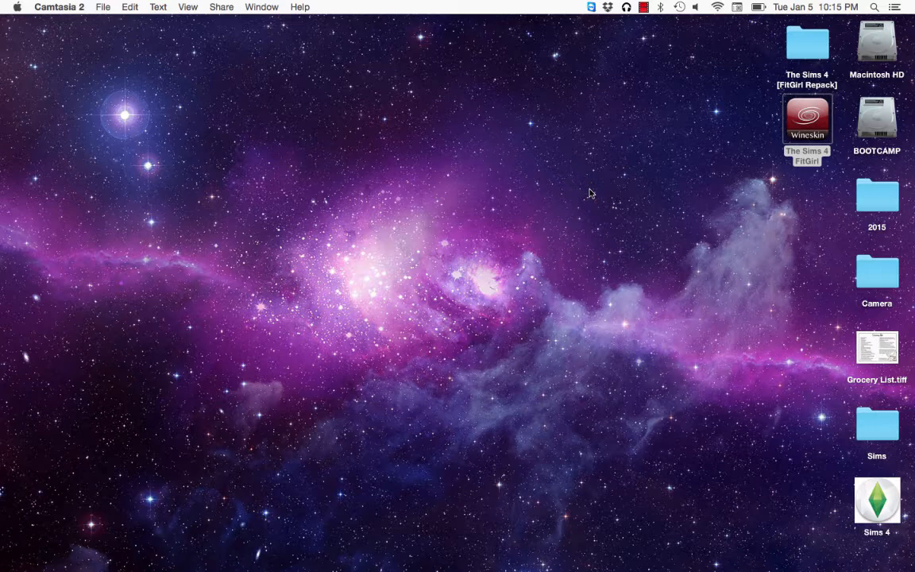
Show the package contents of The Sims 4 FitGirl wrapper from the desktop
left_click(807, 119)
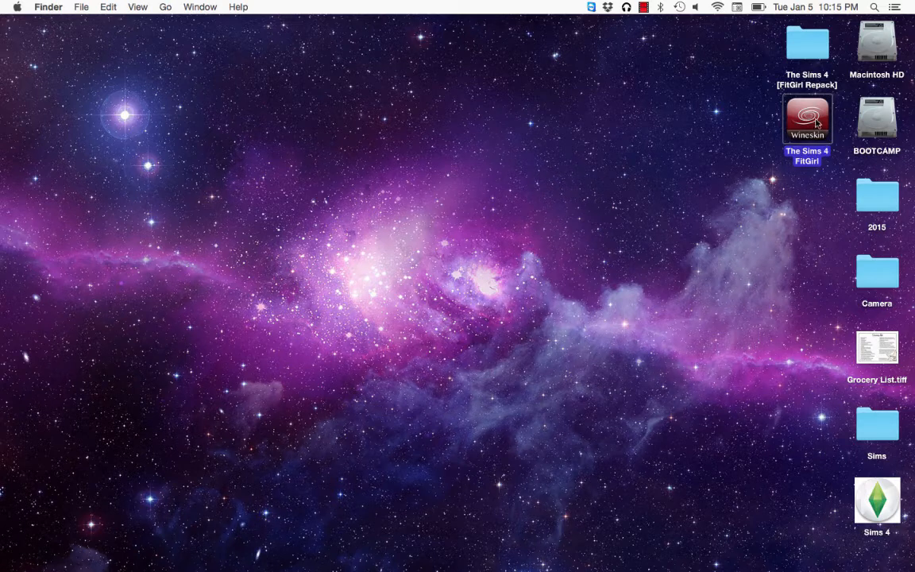
left_click(877, 500)
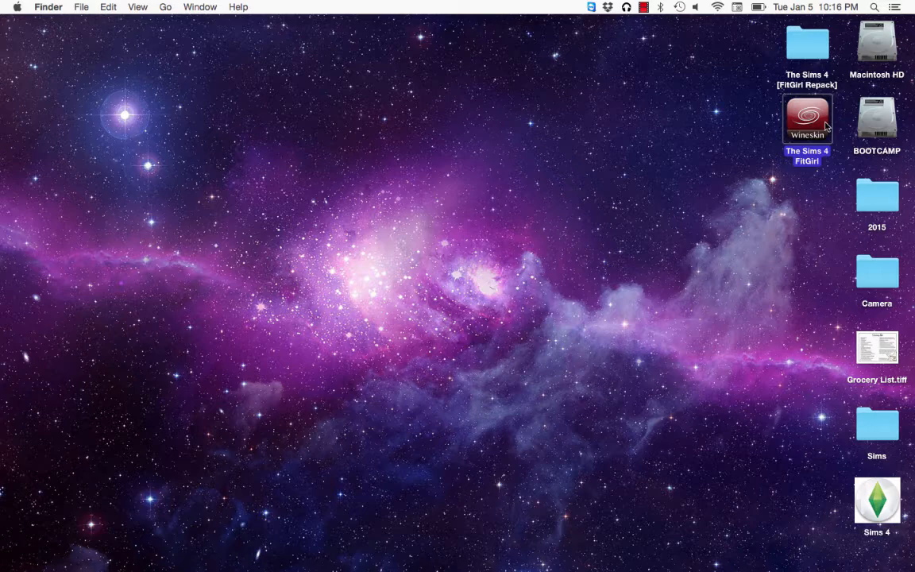
right_click(807, 119)
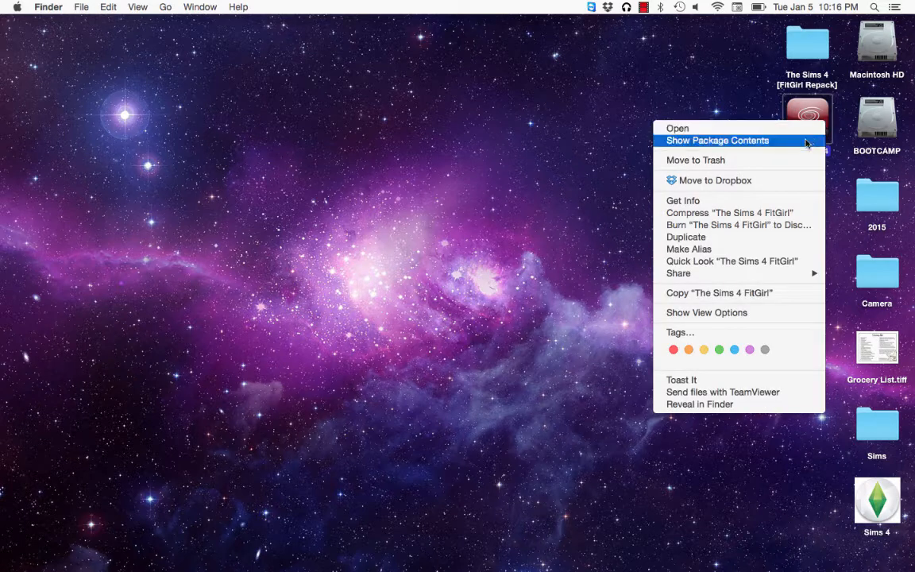
left_click(718, 140)
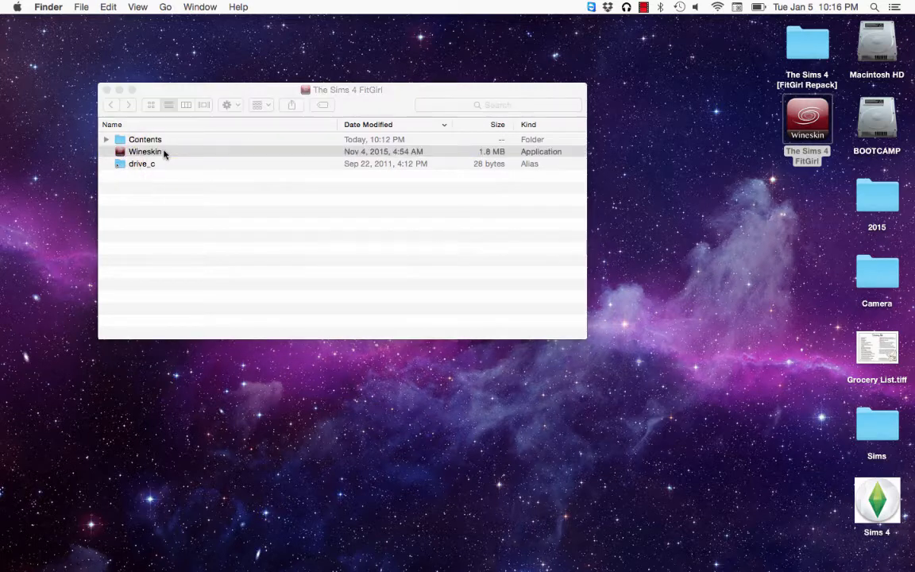
Launch the wrapper's Wineskin control panel and go to the Advanced Tools utilities
double_click(145, 151)
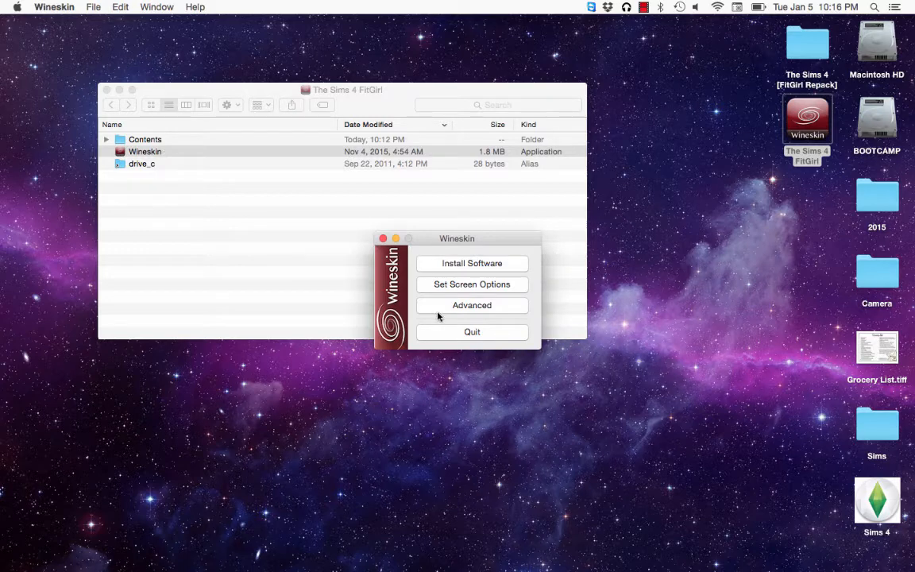
left_click(471, 305)
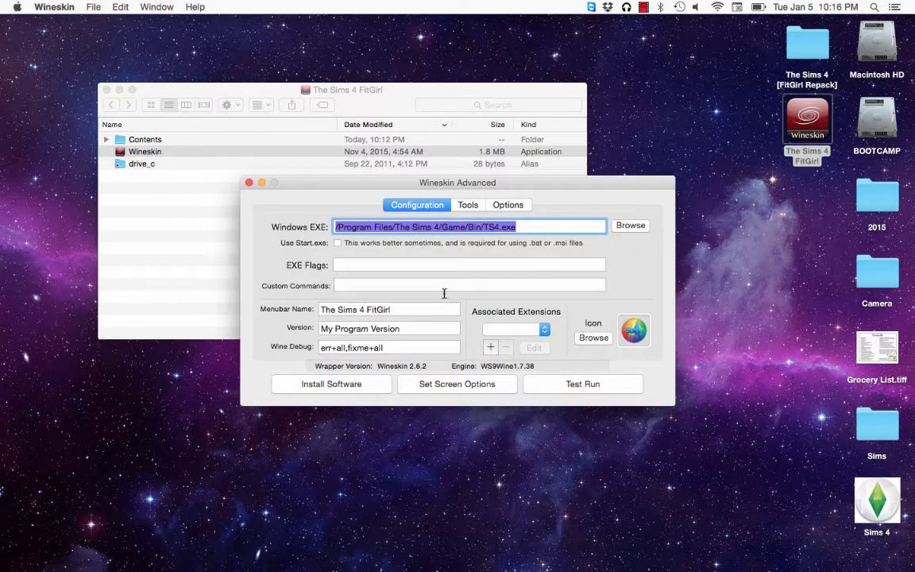
left_click(468, 204)
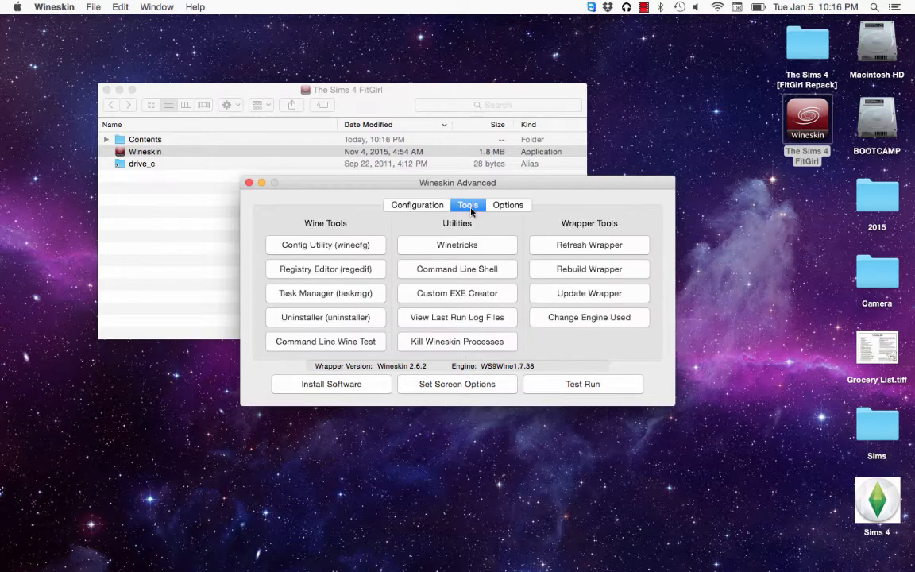
mouse_move(314, 320)
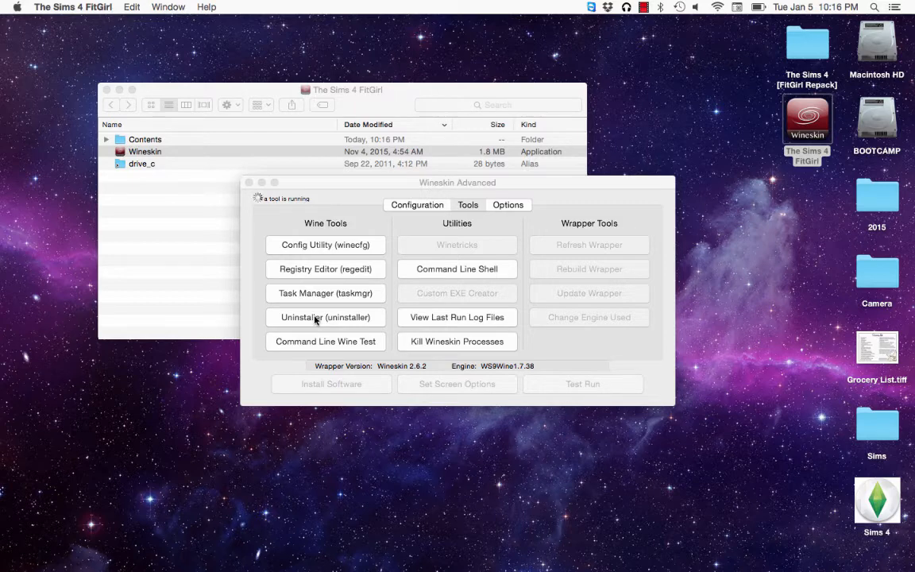
Run the Uninstaller to show the wrapper's Add/Remove Programs list and move it into view
left_click(324, 318)
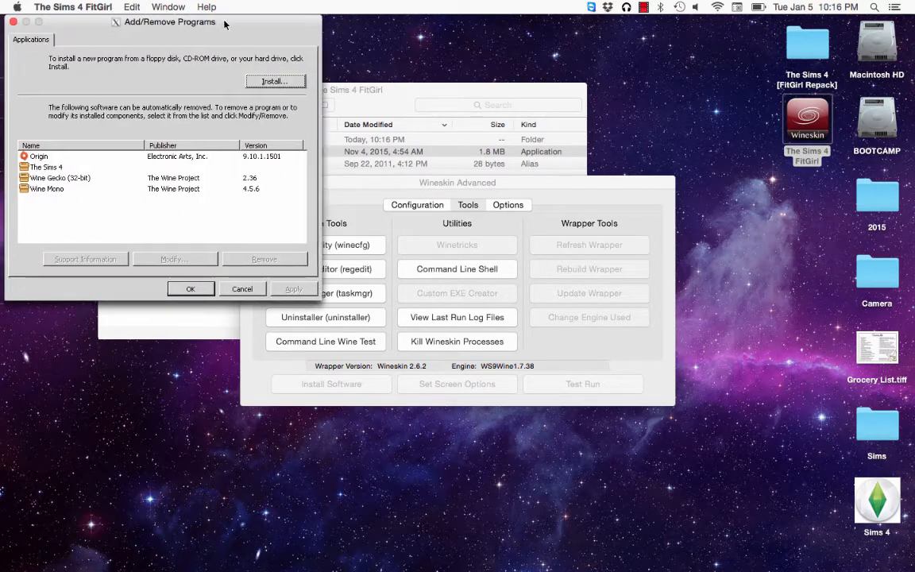
left_click_drag(168, 23, 226, 66)
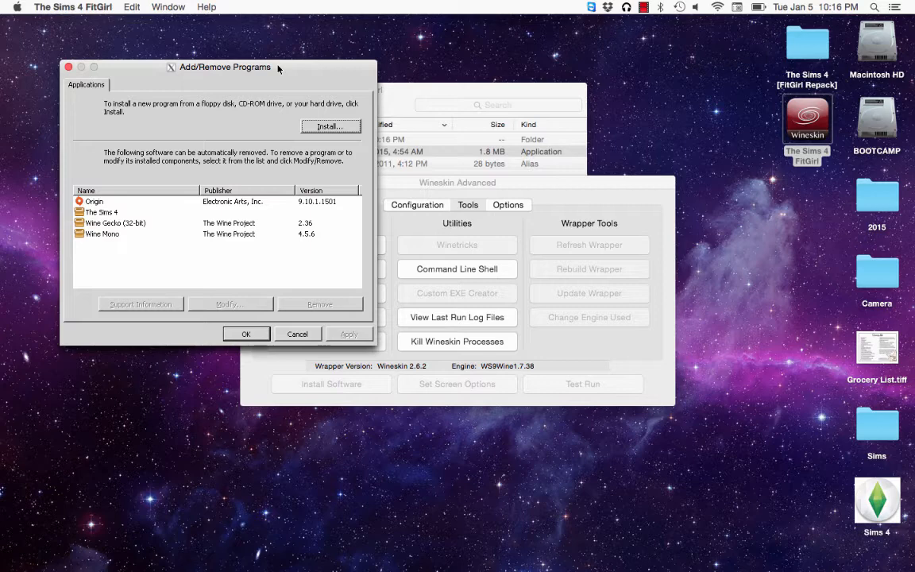
mouse_move(54, 206)
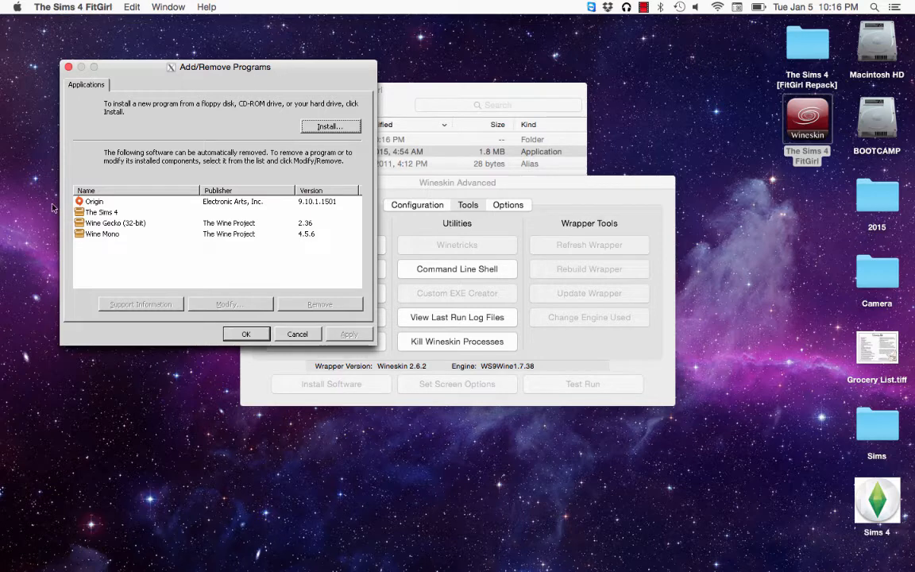
Step through The Sims 4, Wine Gecko and Wine Mono entries, ending with Origin selected
left_click(102, 213)
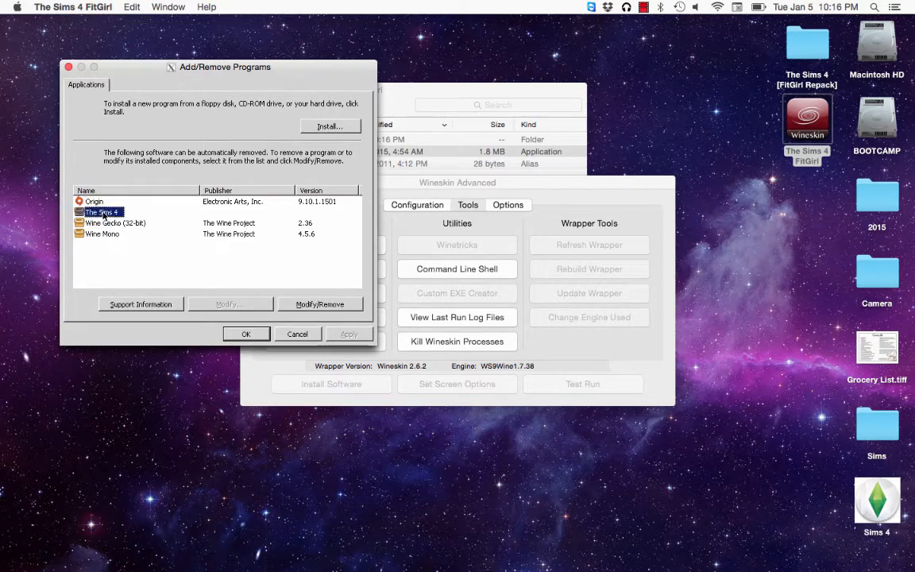
left_click(115, 222)
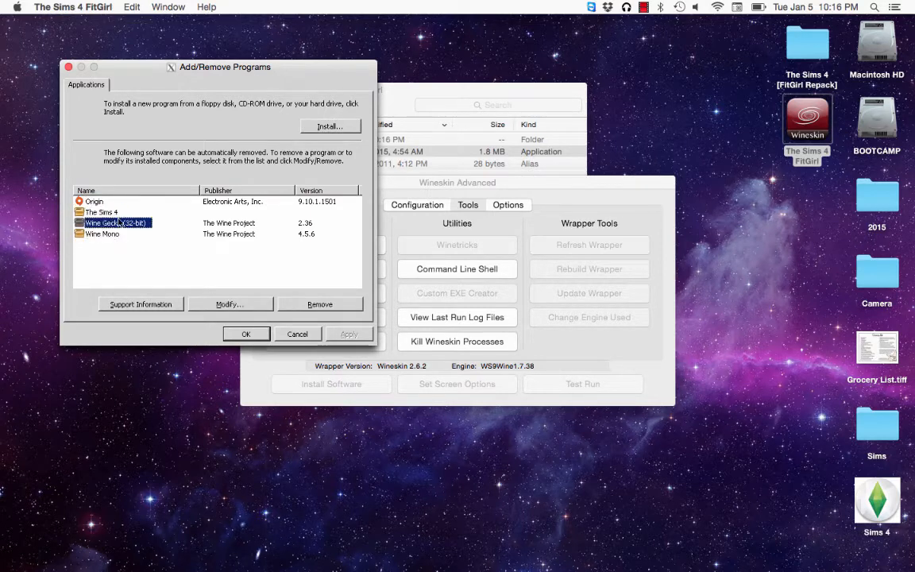
left_click(101, 234)
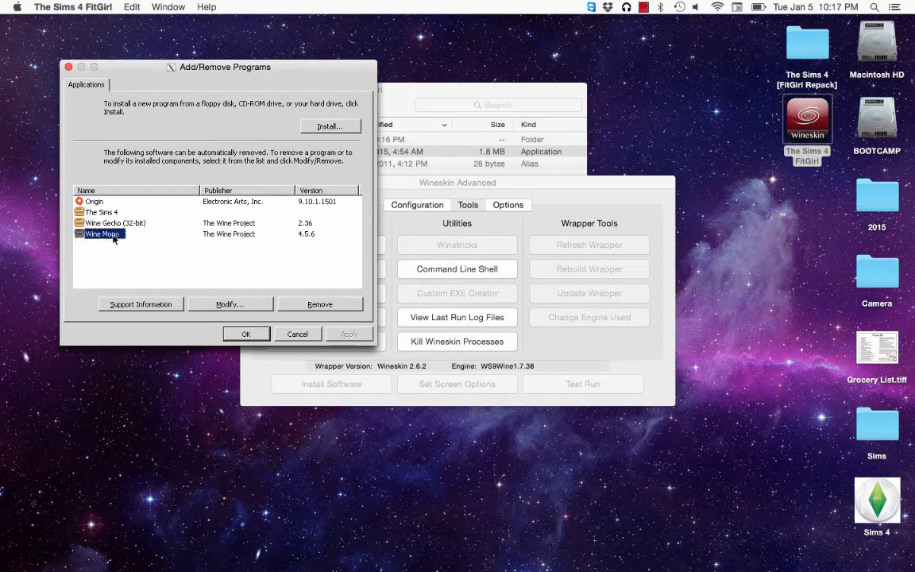
left_click(115, 222)
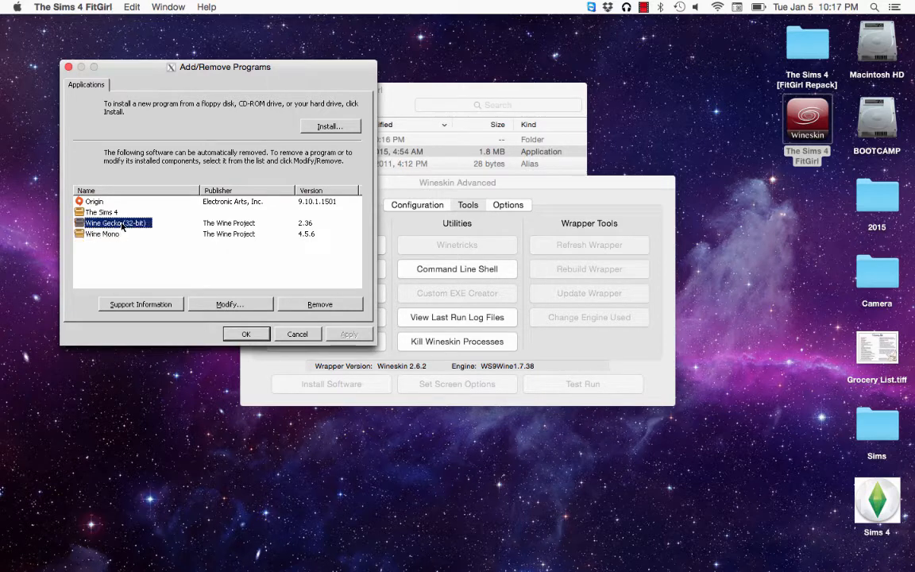
left_click(95, 200)
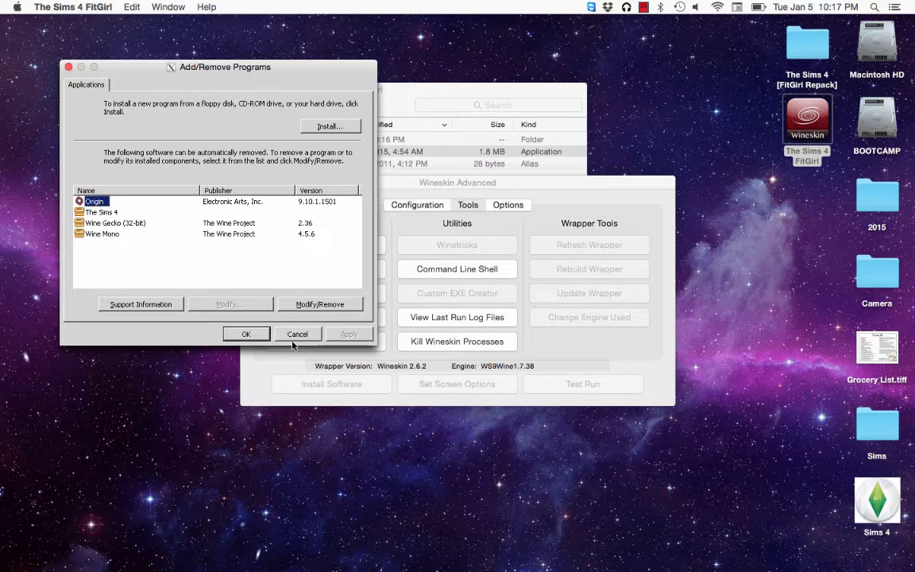
Remove Origin with its uninstaller, dismissing the crash error and finishing, then reselect Origin
left_click(320, 303)
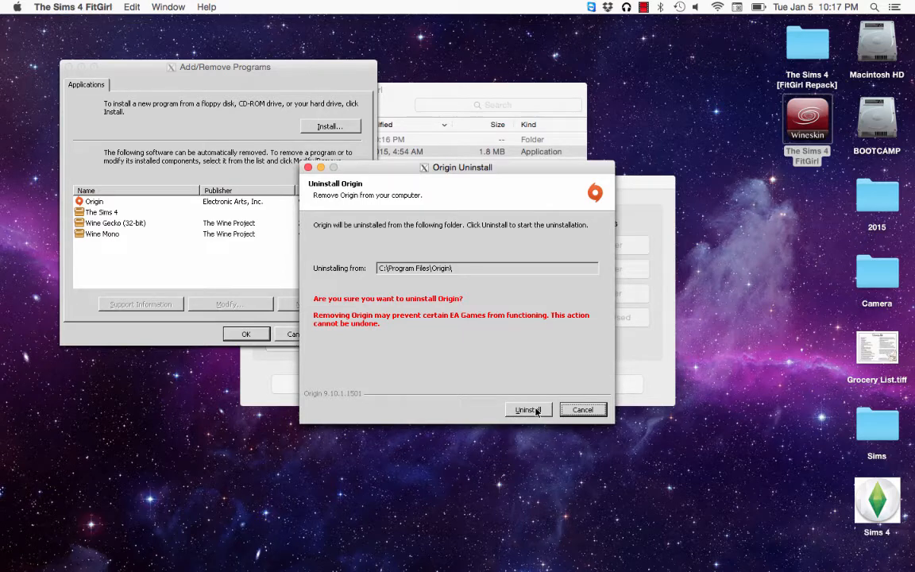
left_click(527, 410)
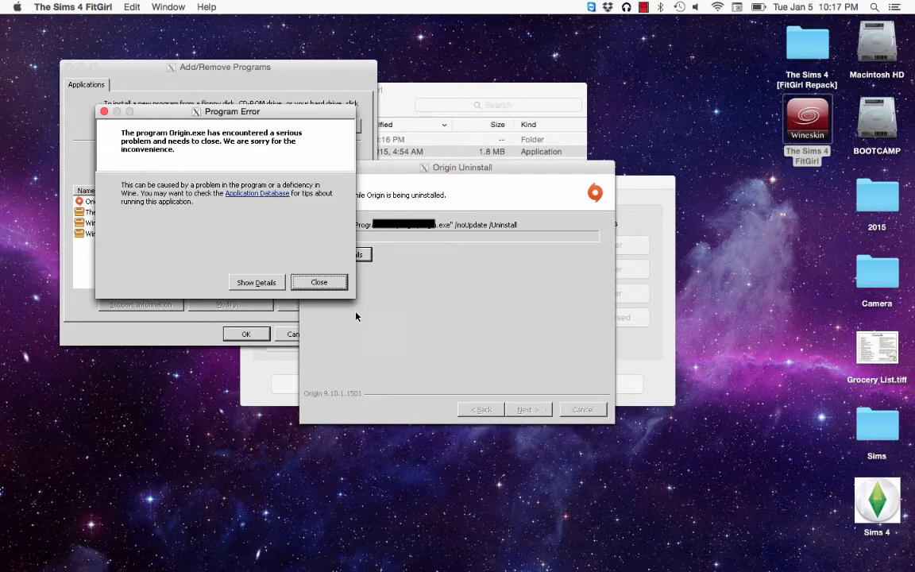
left_click(317, 283)
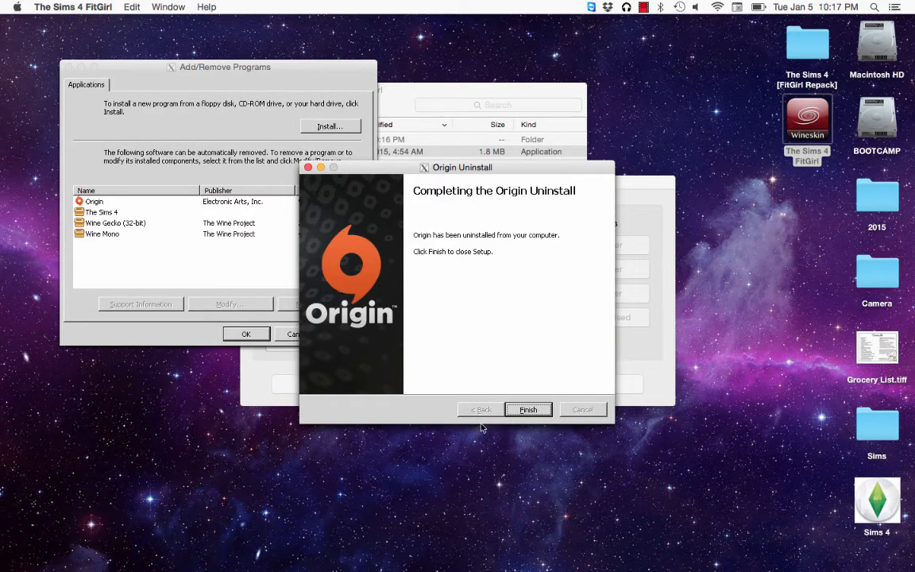
left_click(527, 410)
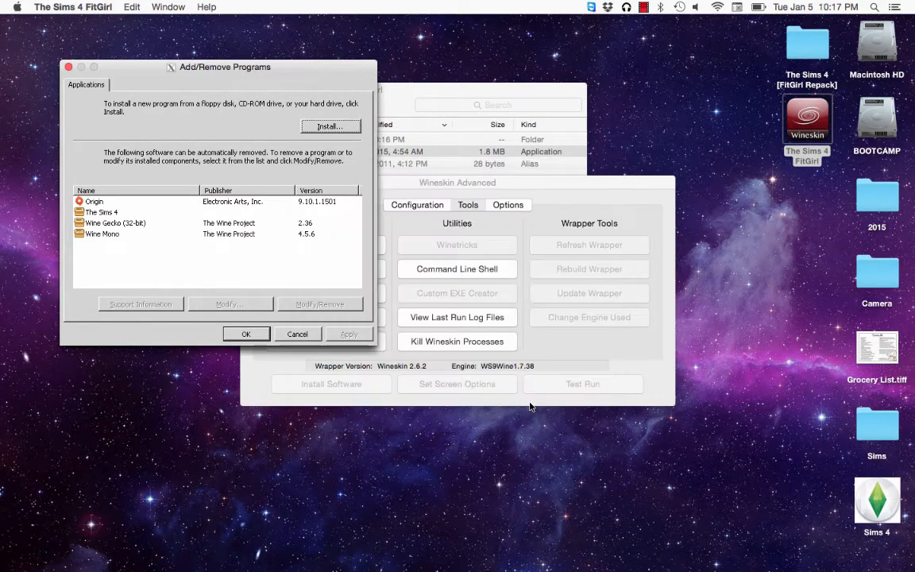
left_click(95, 201)
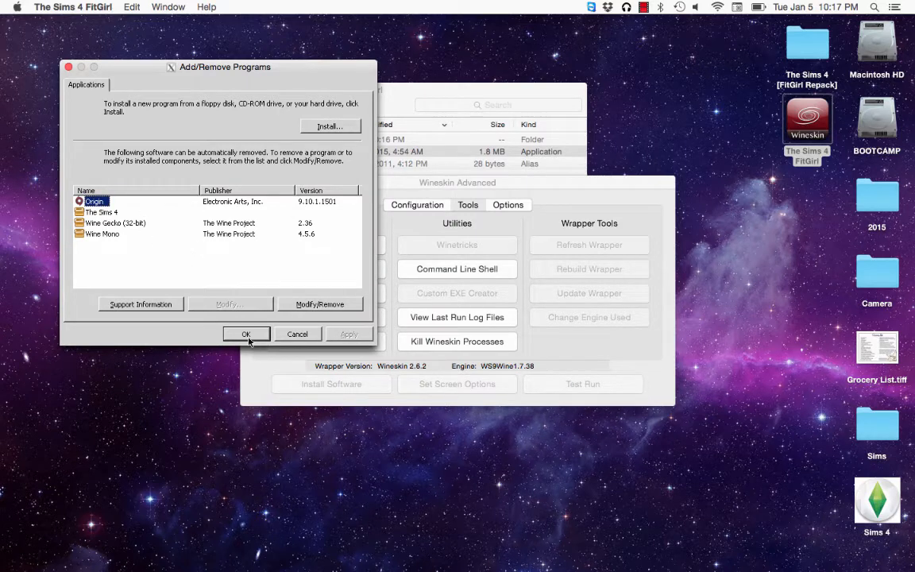
Close the Add/Remove Programs list and the Wineskin Advanced window
left_click(246, 334)
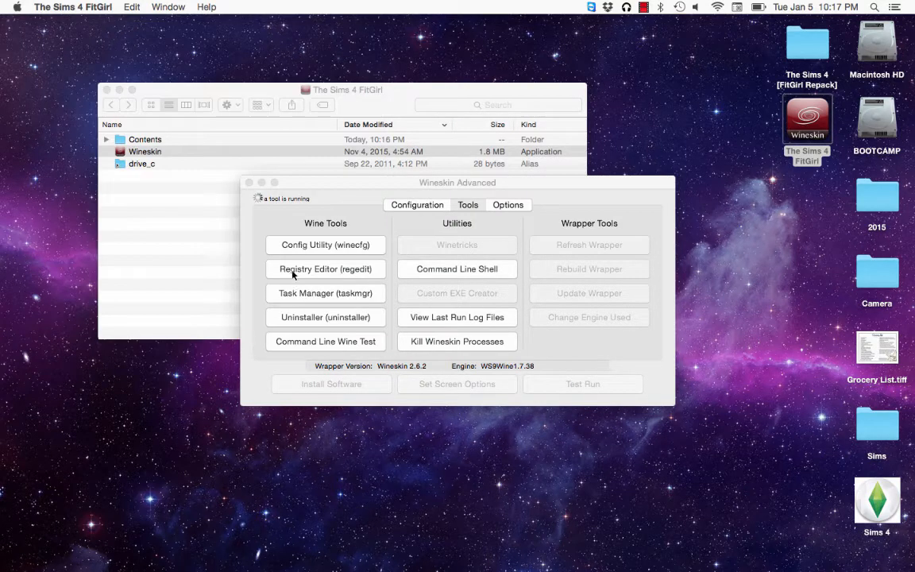
mouse_move(267, 202)
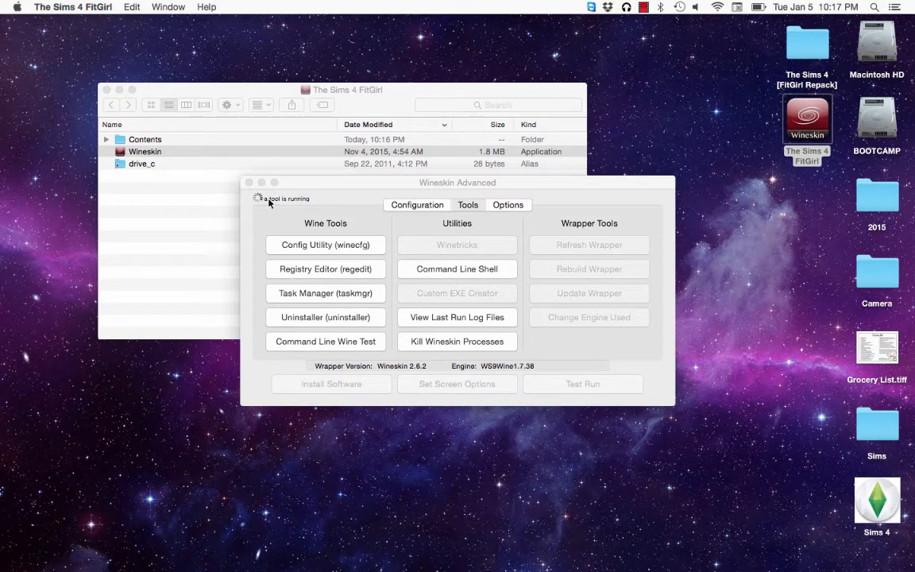
left_click(467, 203)
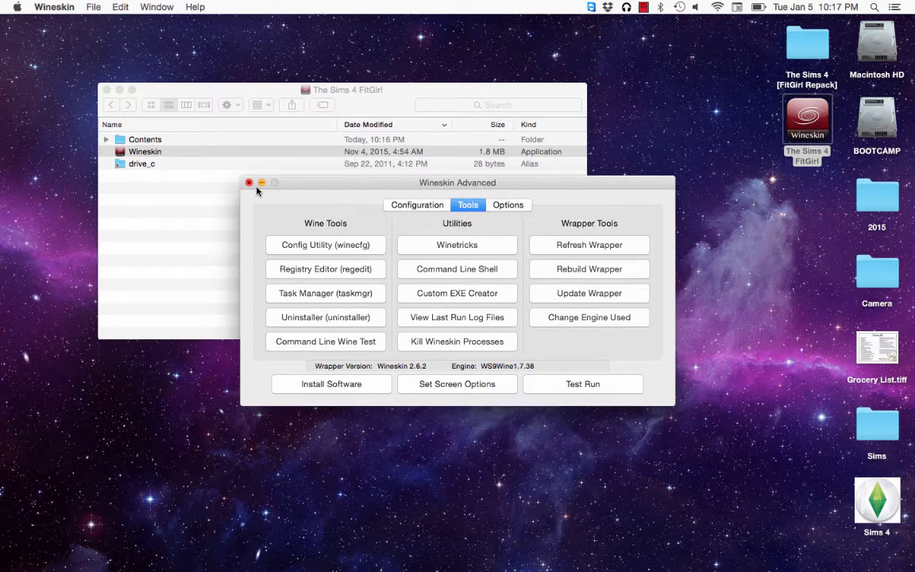
mouse_move(262, 215)
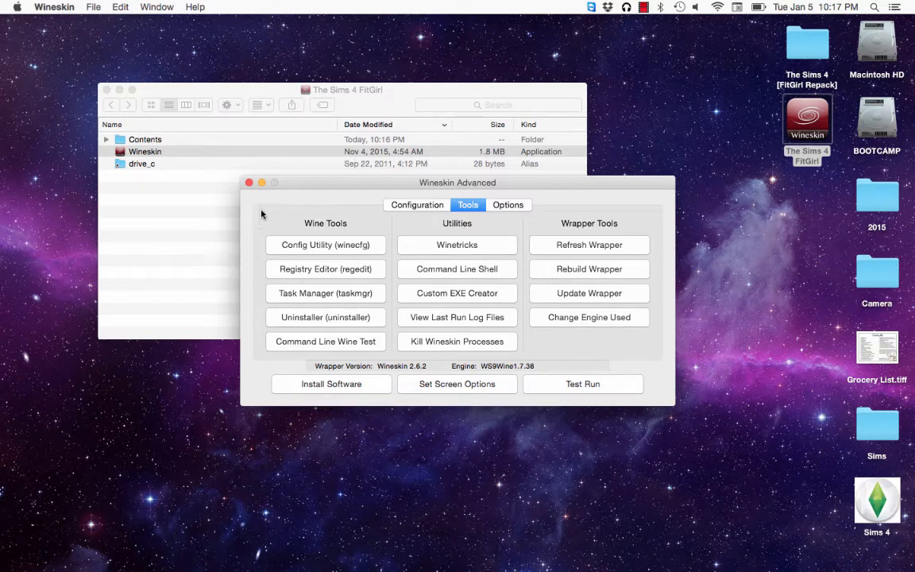
mouse_move(249, 183)
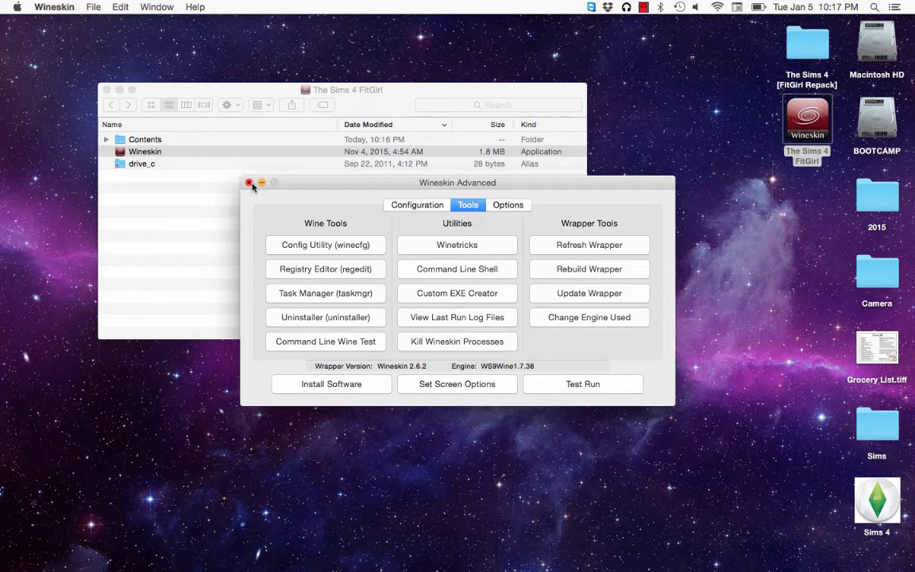
left_click(251, 182)
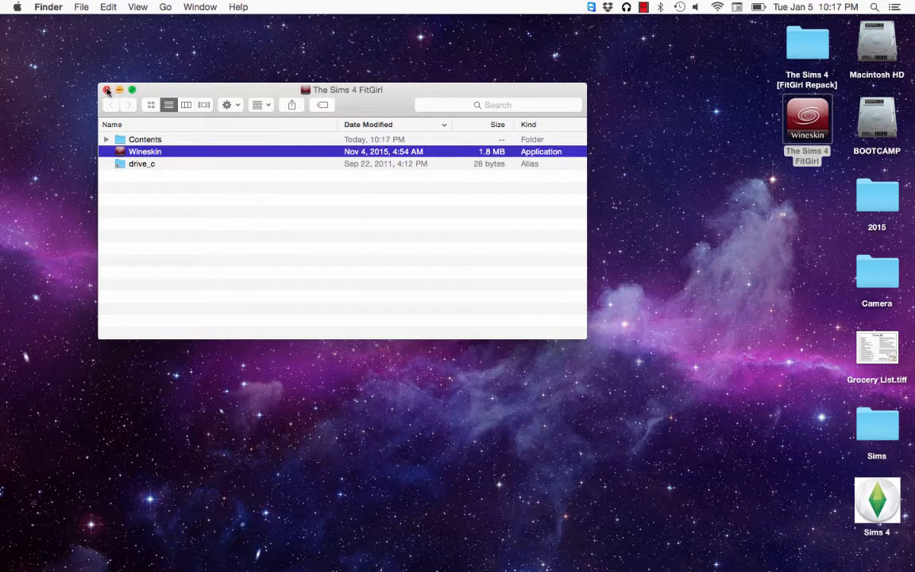
Close the Finder window, launch the wrapper and dismiss its 'Origin not running' error
left_click(108, 89)
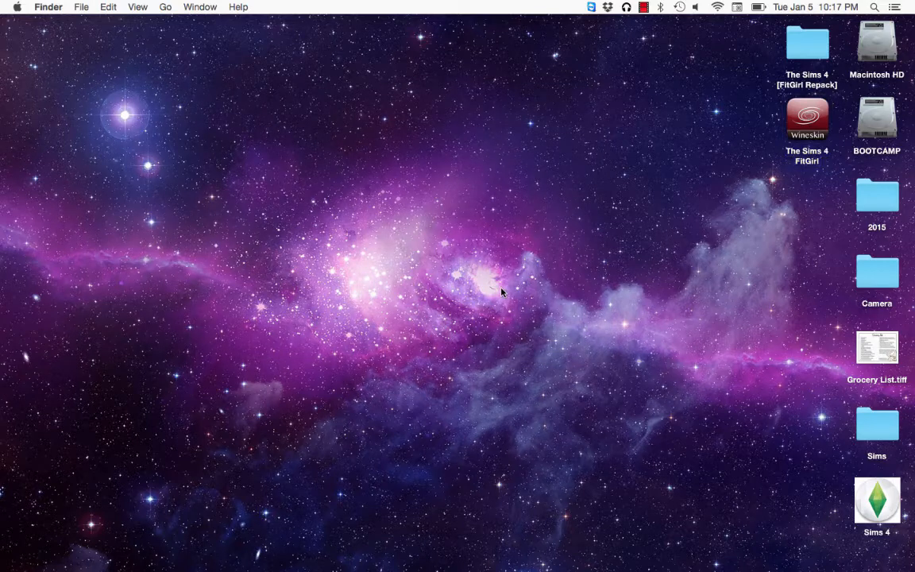
mouse_move(413, 267)
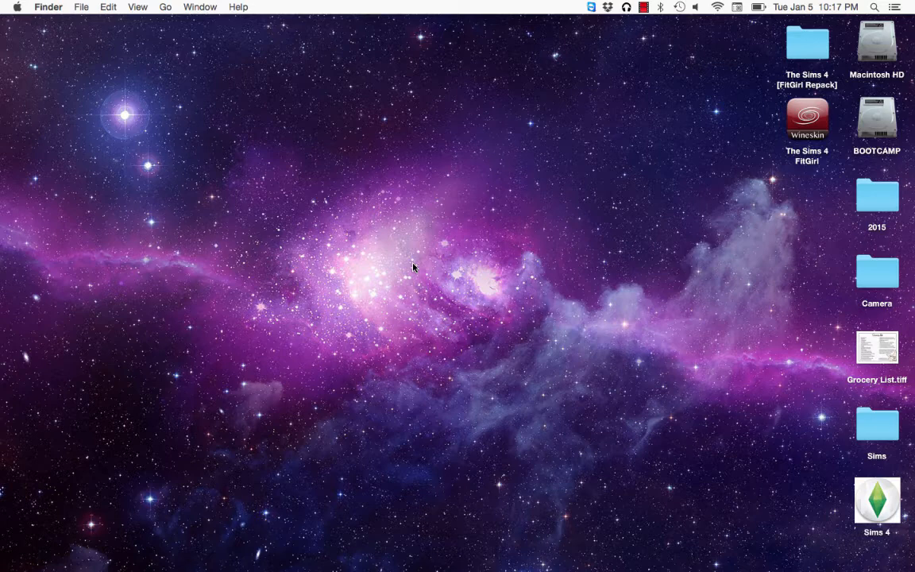
mouse_move(496, 226)
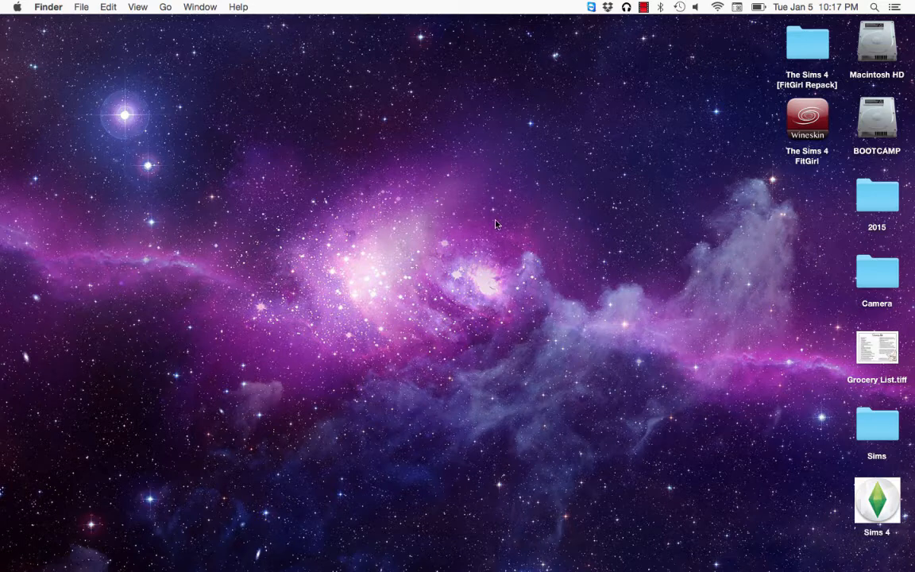
mouse_move(807, 121)
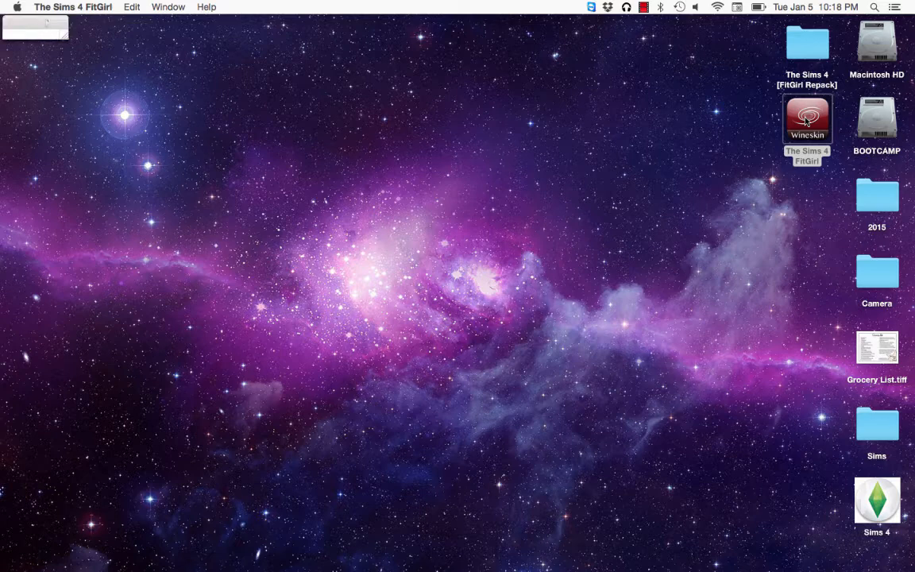
mouse_move(32, 26)
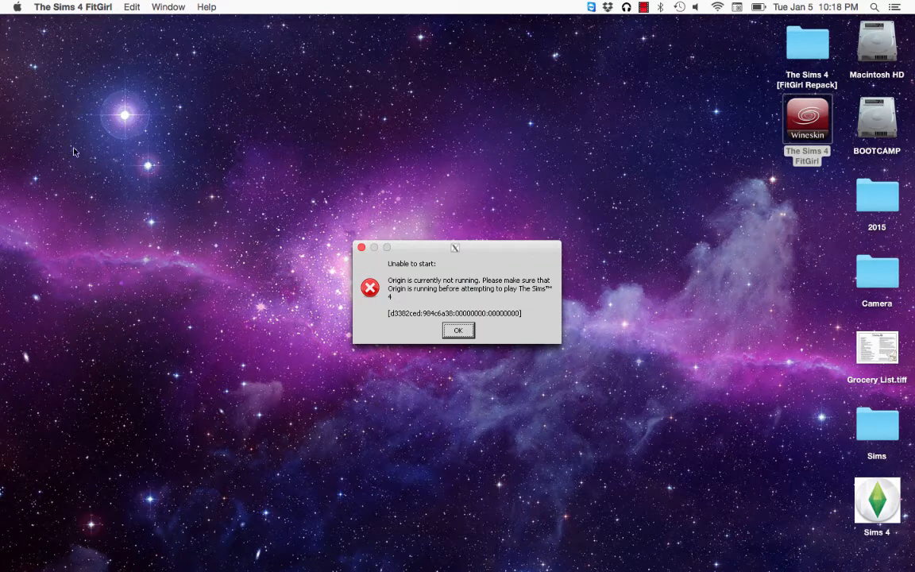
mouse_move(353, 324)
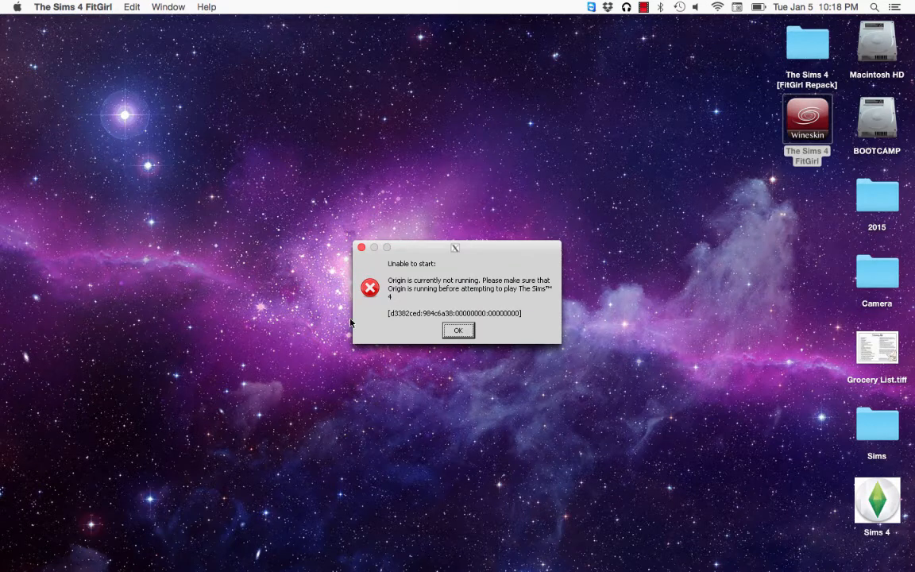
mouse_move(452, 332)
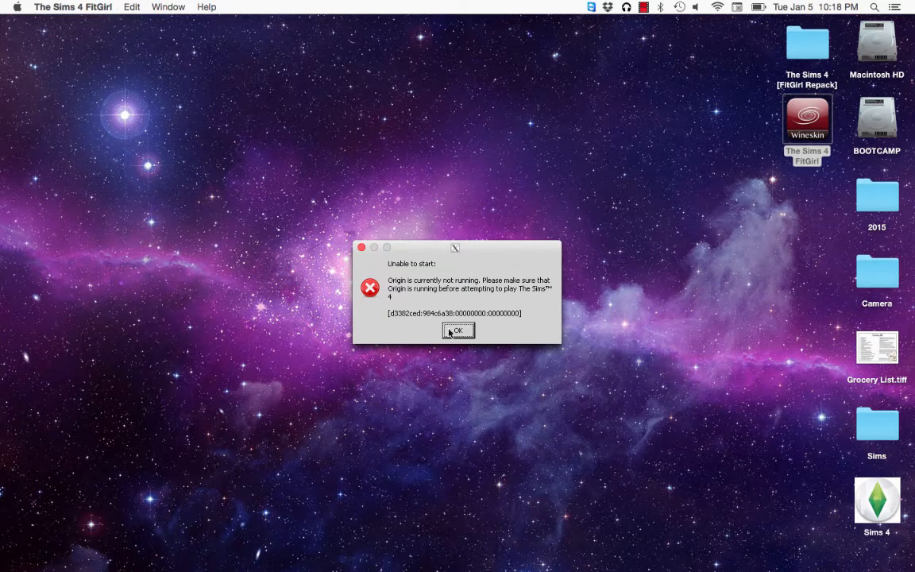
left_click(457, 331)
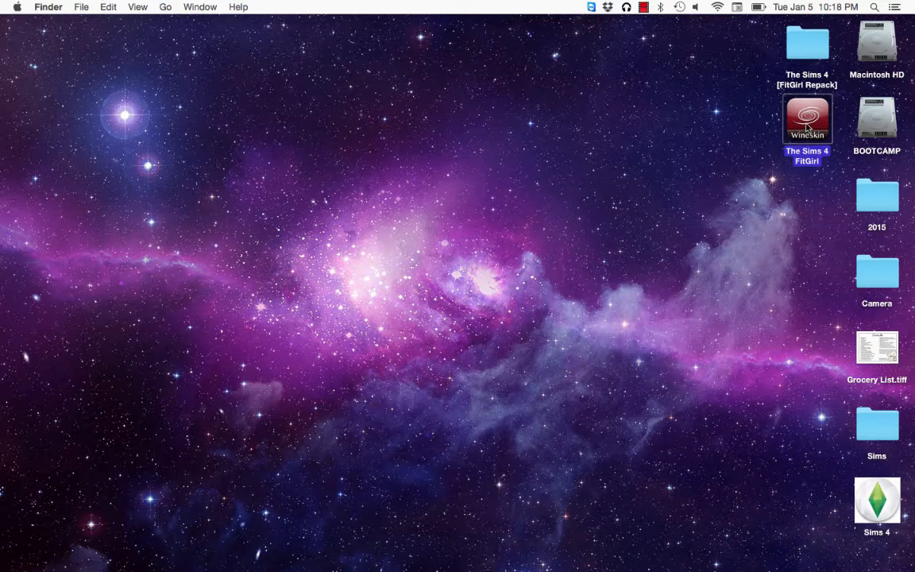
double_click(807, 119)
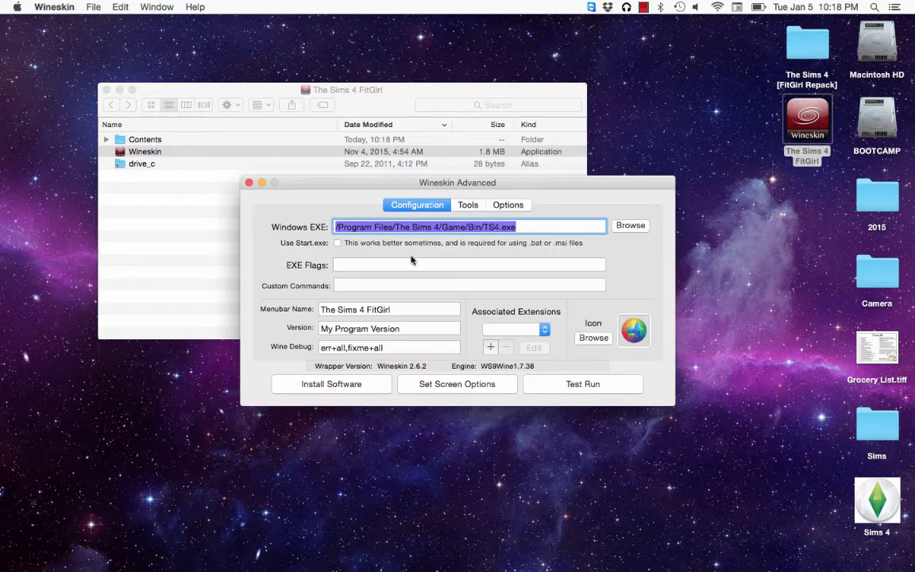
mouse_move(439, 251)
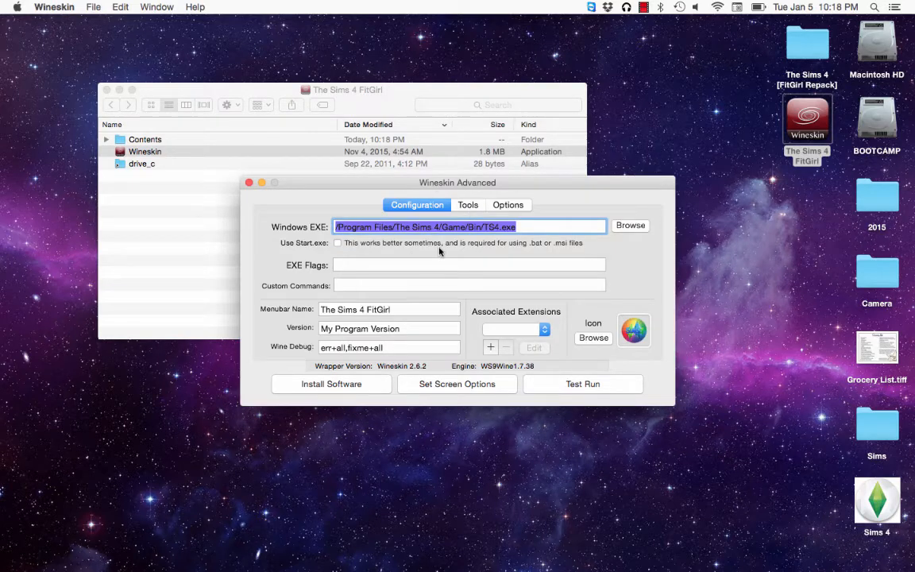
mouse_move(251, 210)
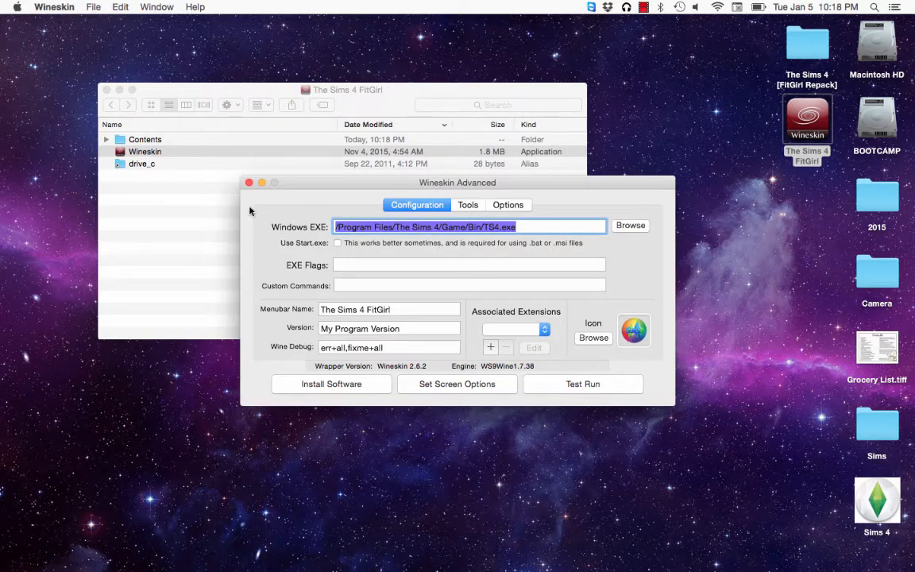
Close the Advanced window and relaunch Wineskin.app from the package contents
left_click(250, 183)
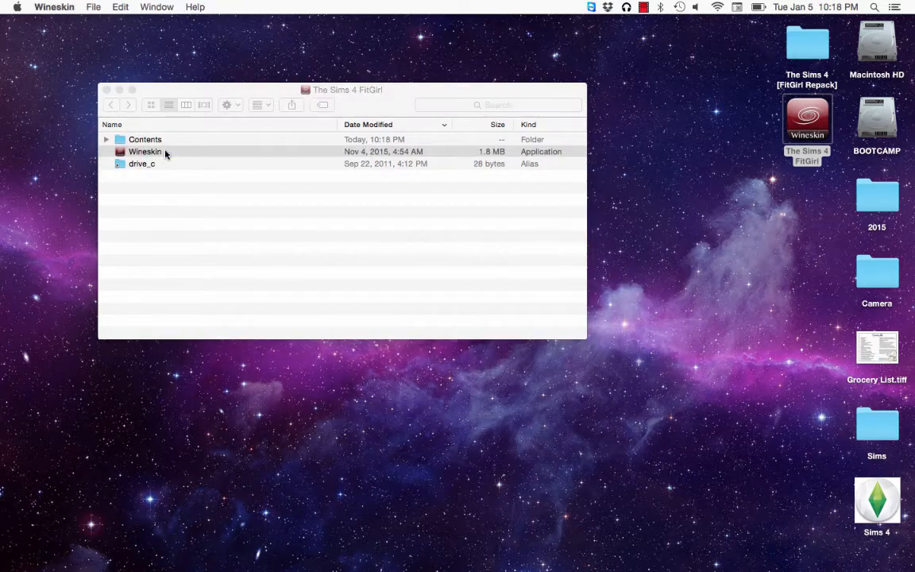
double_click(145, 151)
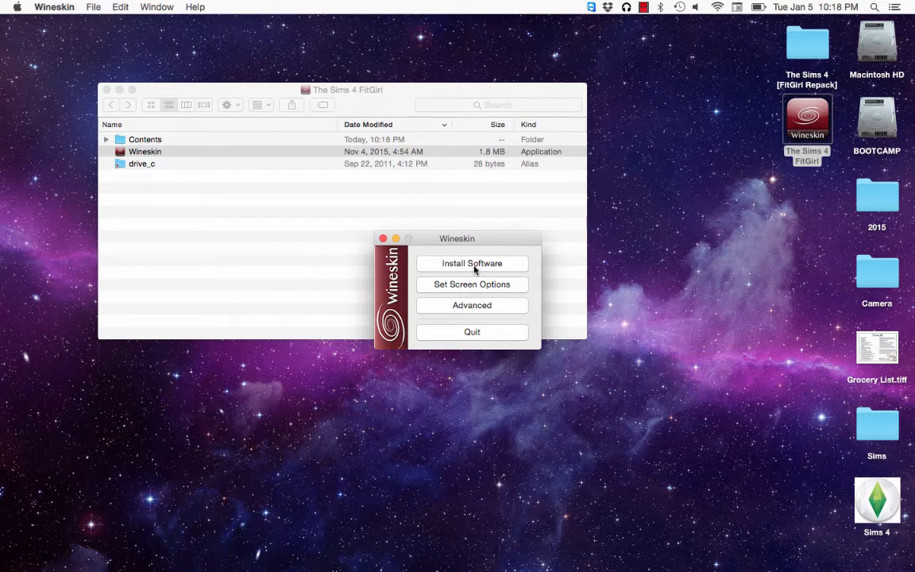
Start Install Software and choose to pick a setup executable
left_click(472, 264)
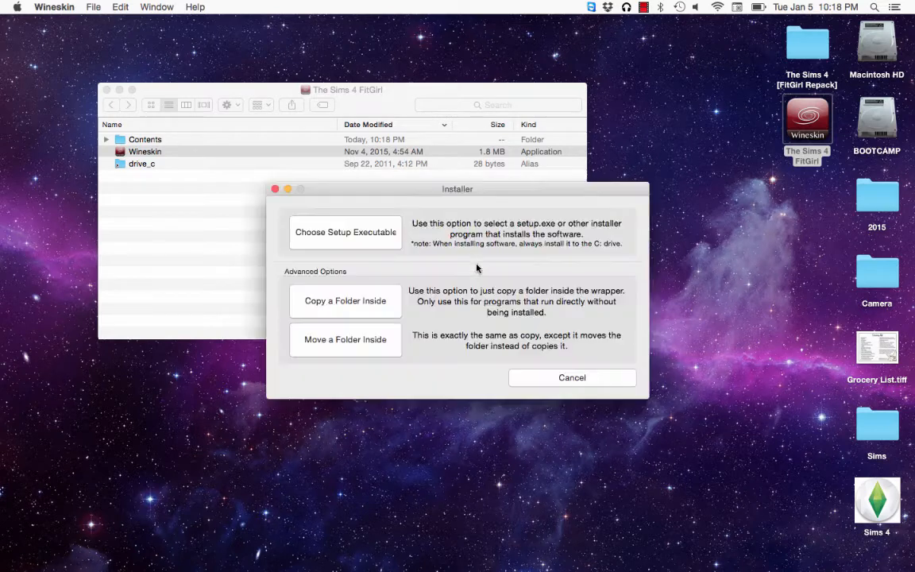
mouse_move(310, 251)
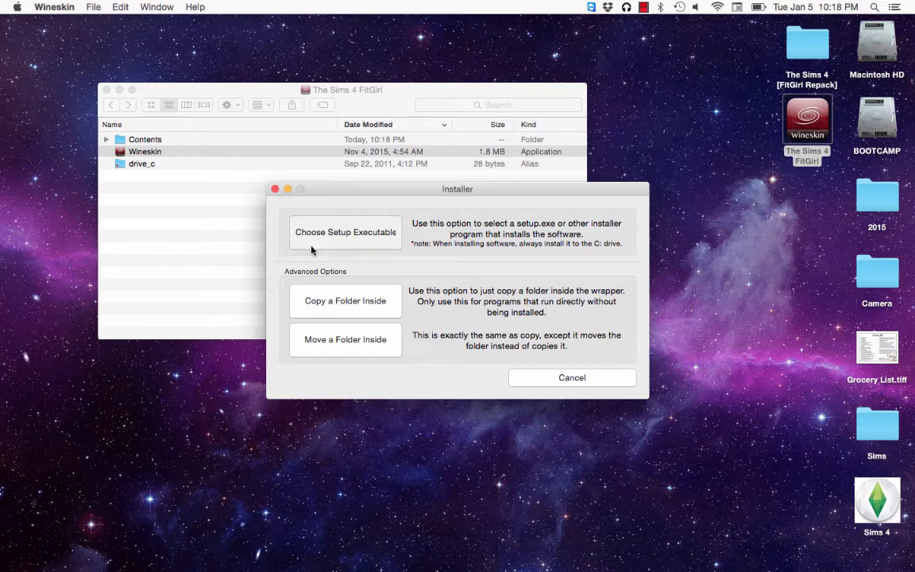
left_click(345, 232)
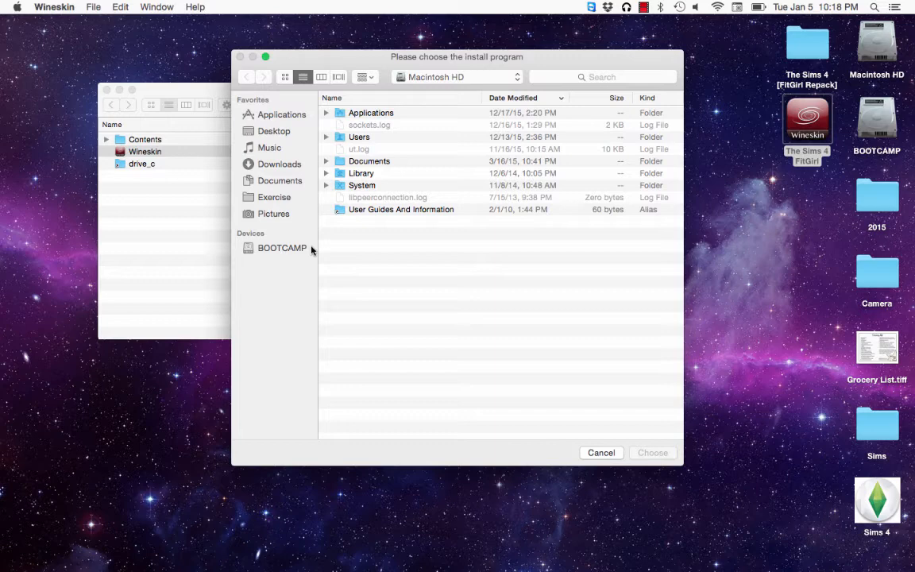
Choose OriginThinSetup.exe from the Sims folder as the installer to run
left_click(273, 130)
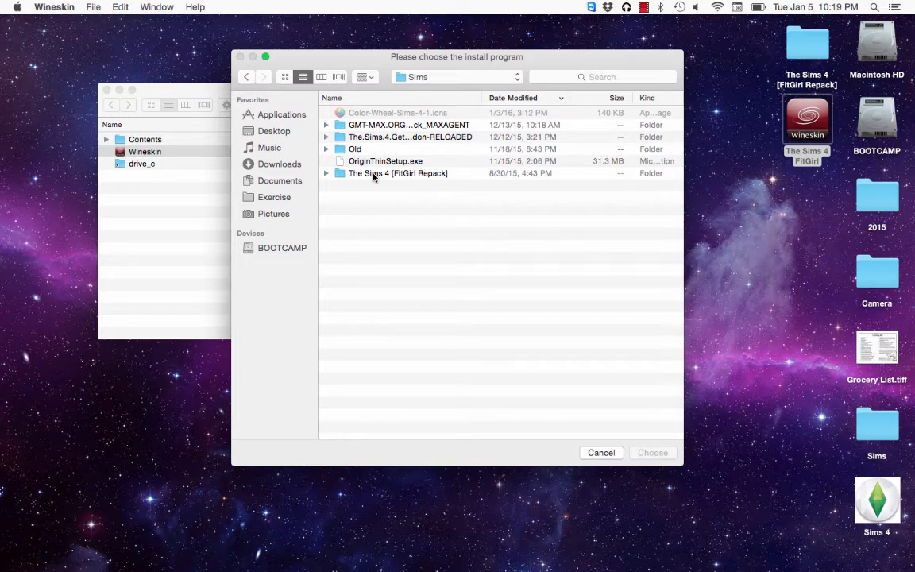
left_click(385, 160)
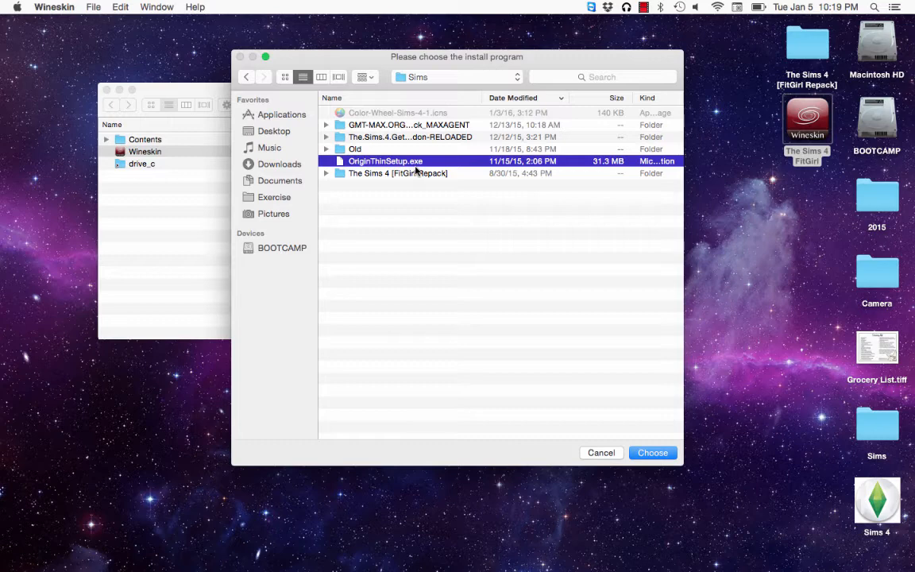
mouse_move(649, 447)
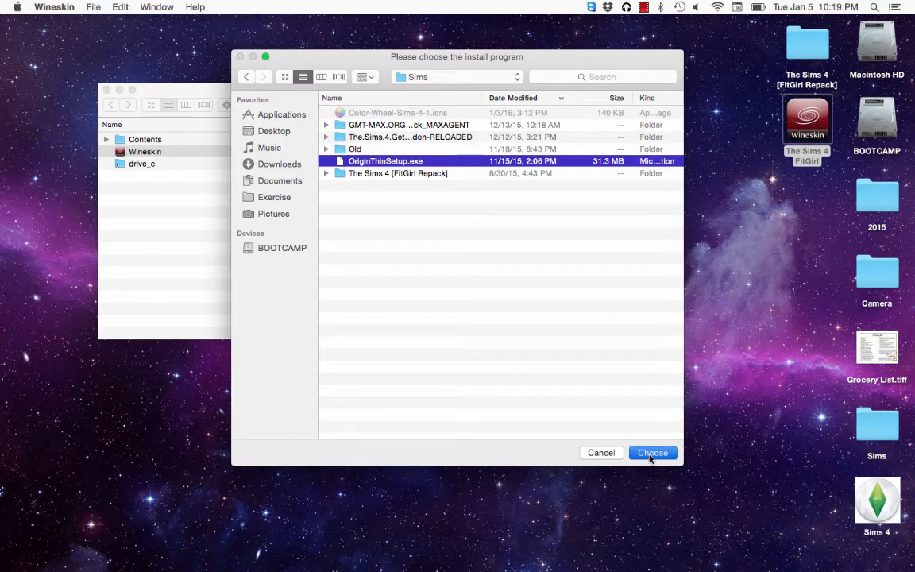
left_click(651, 453)
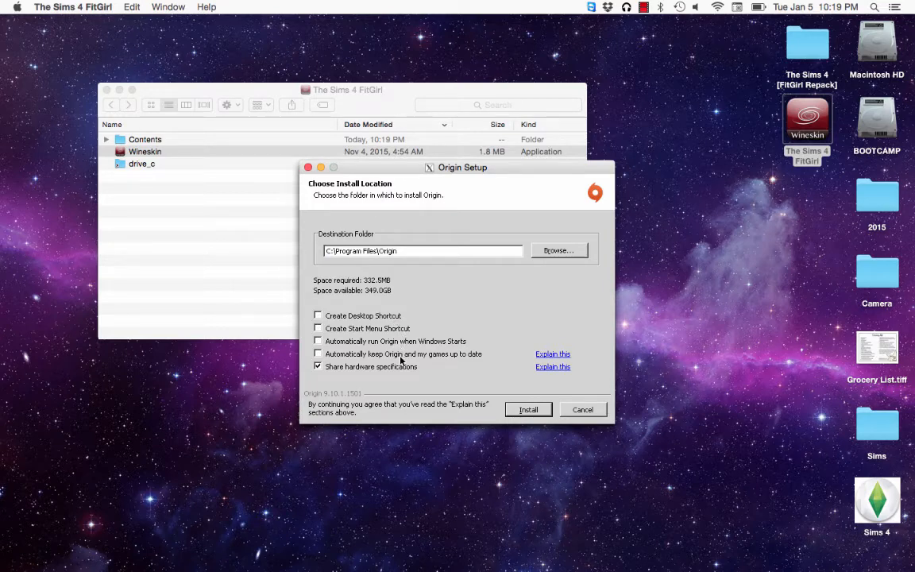
Begin the Origin install to the default folder and dismiss the Setup.exe crash report
left_click(528, 410)
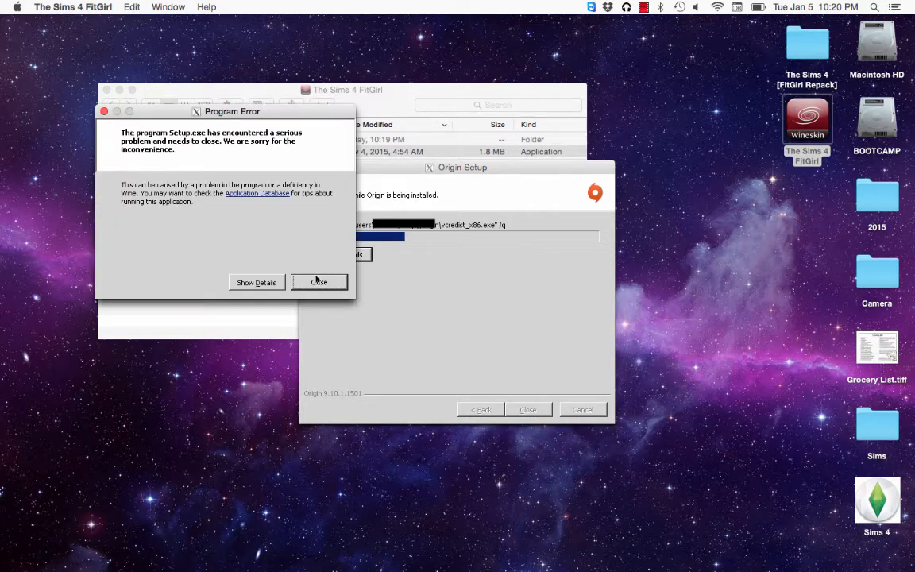
left_click(317, 283)
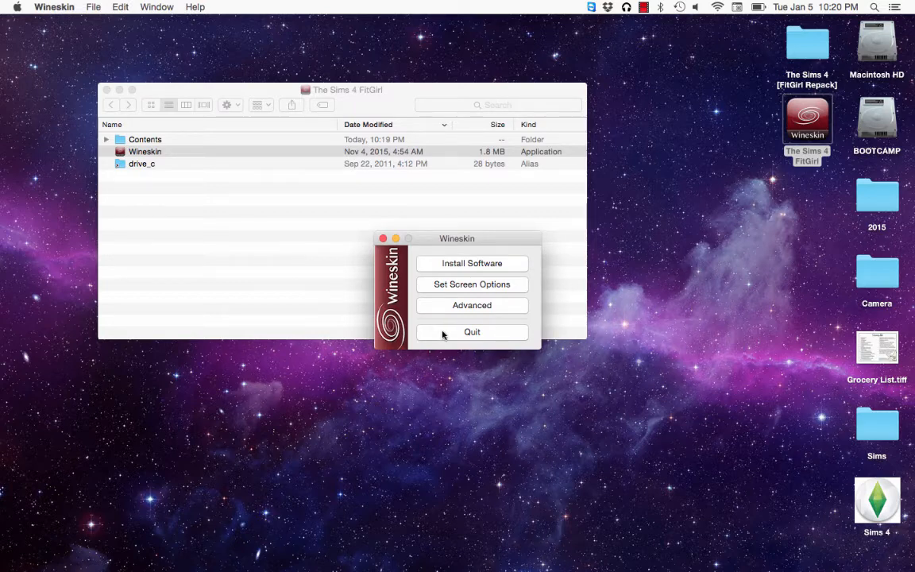
Quit the Wineskin panel and close the wrapper's Finder window
left_click(472, 332)
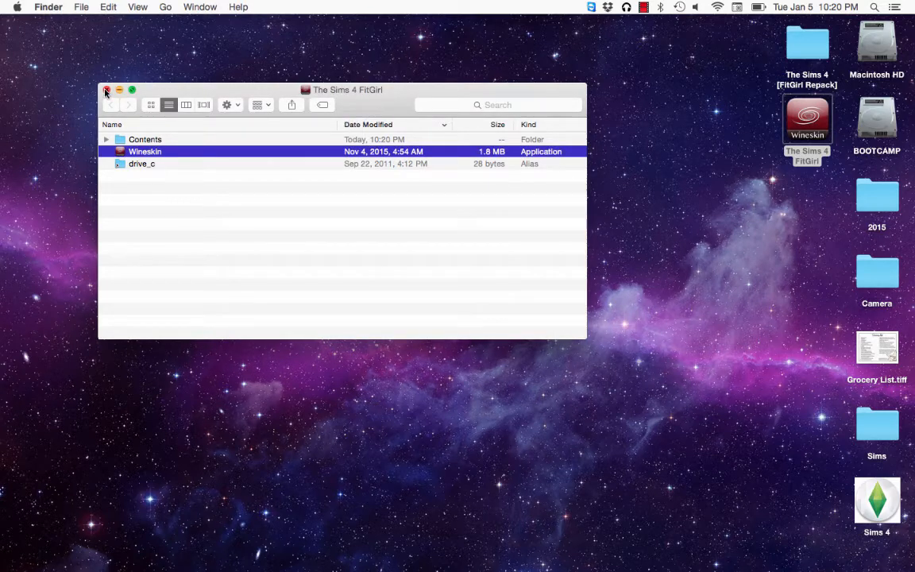
left_click(105, 89)
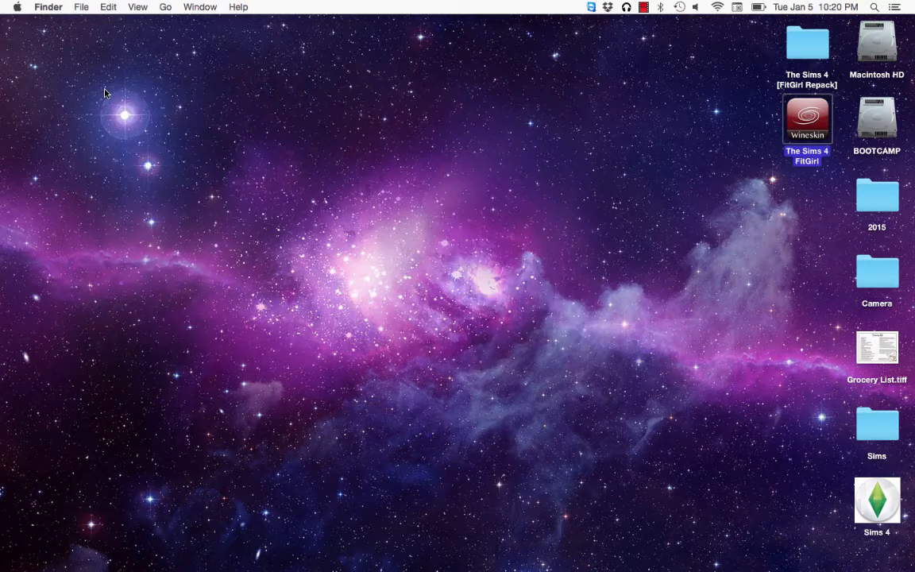
mouse_move(682, 229)
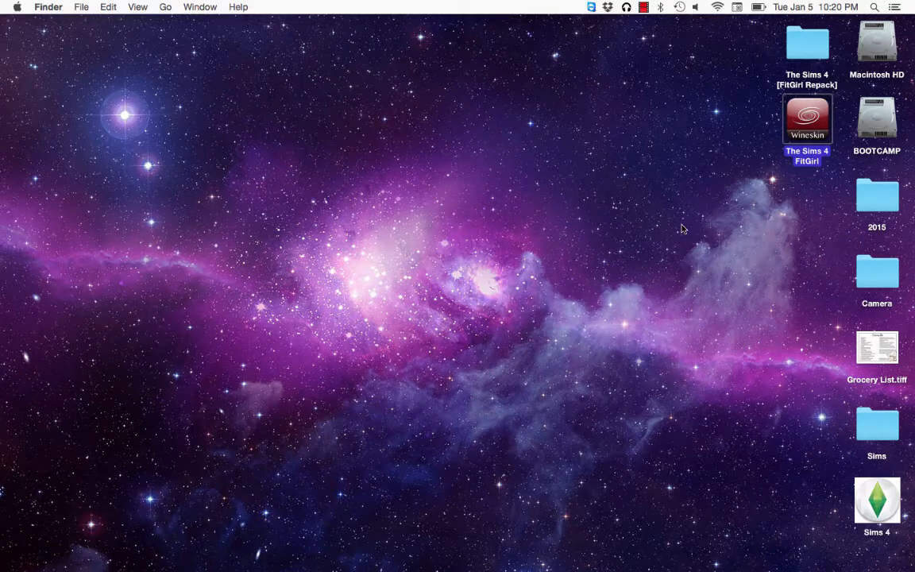
mouse_move(740, 181)
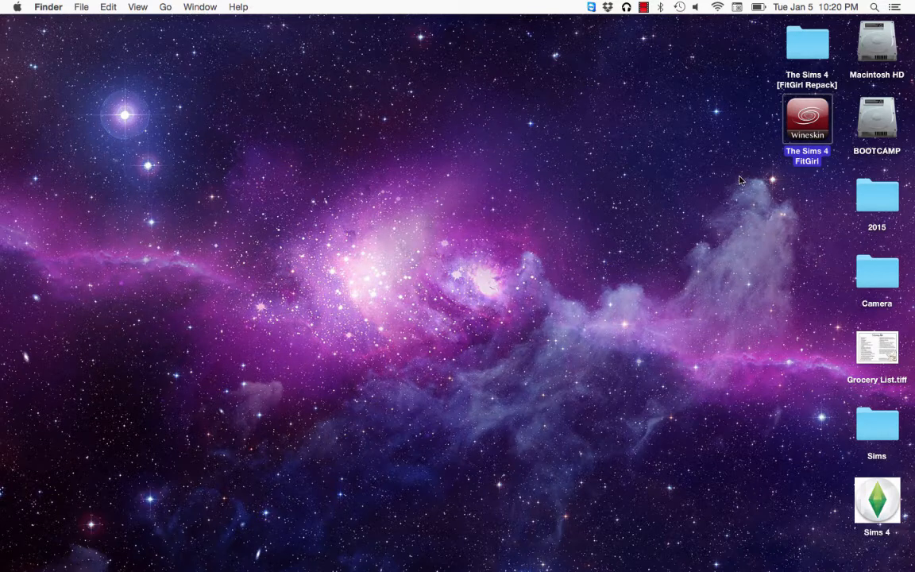
mouse_move(359, 254)
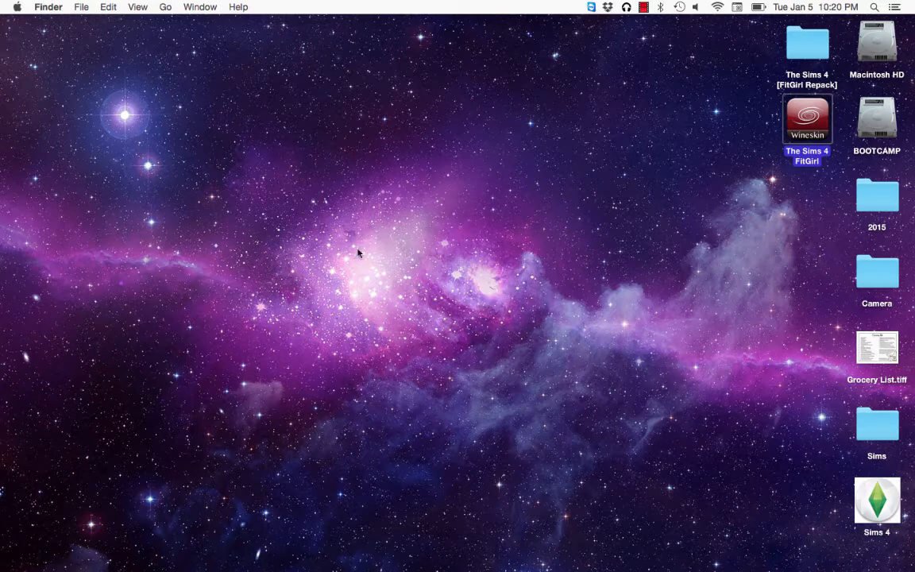
mouse_move(828, 116)
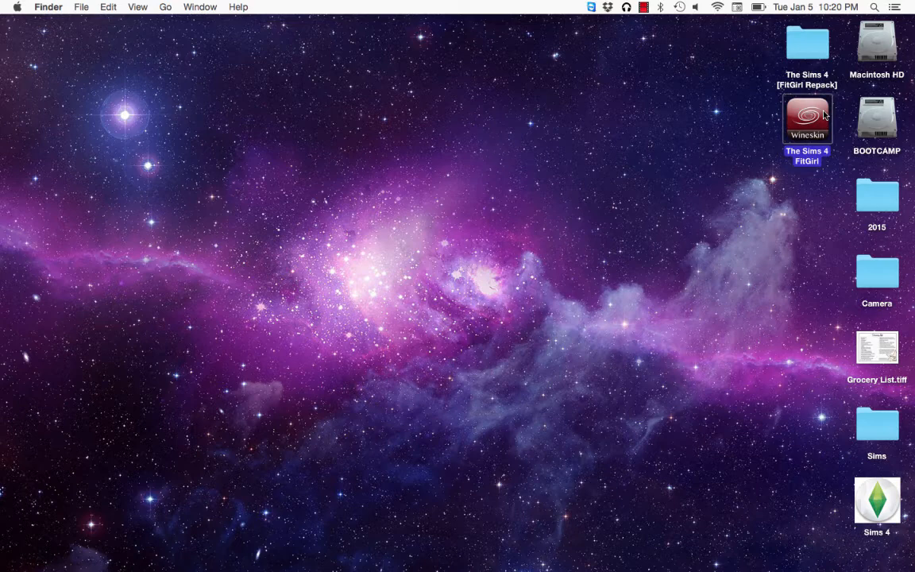
mouse_move(807, 127)
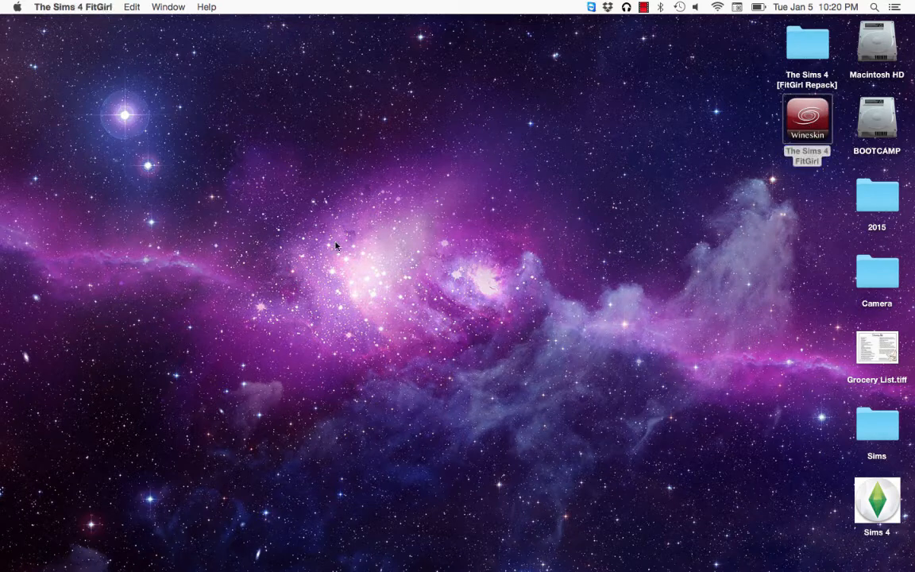
mouse_move(378, 276)
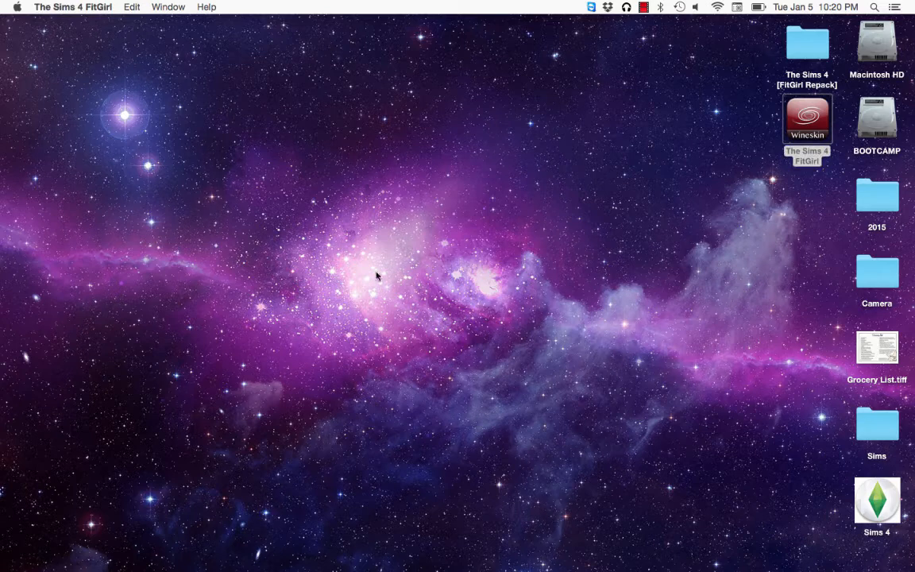
mouse_move(407, 229)
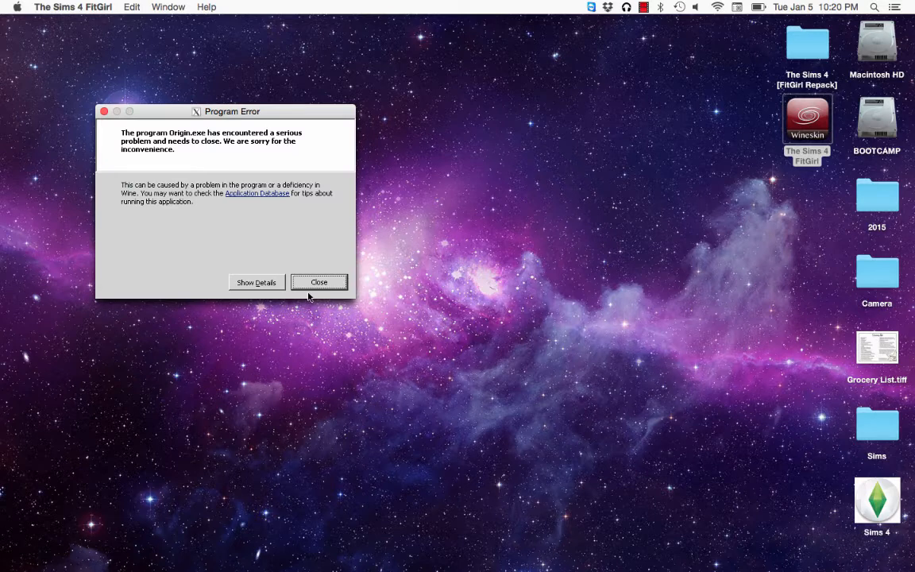
Dismiss the Origin.exe crash report so The Sims 4 continues launching
left_click(318, 283)
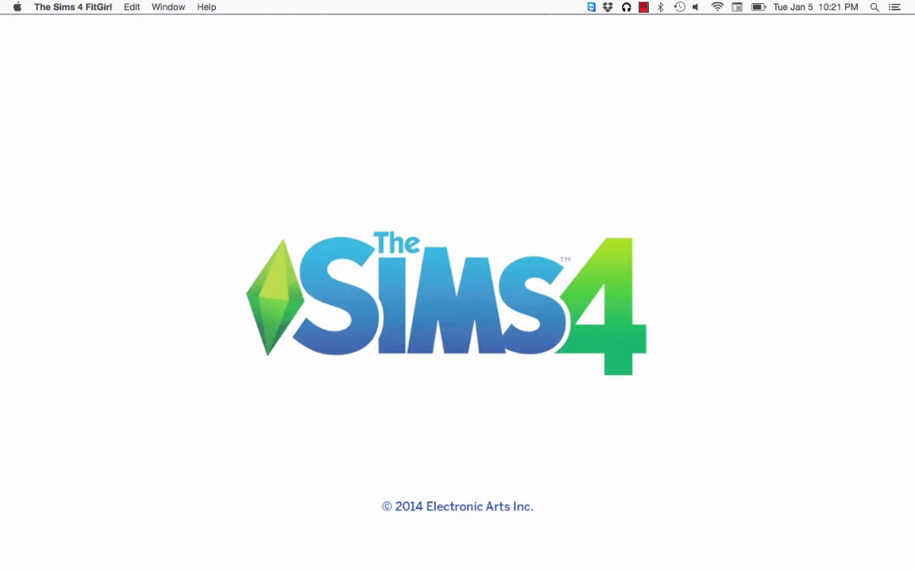
mouse_move(846, 19)
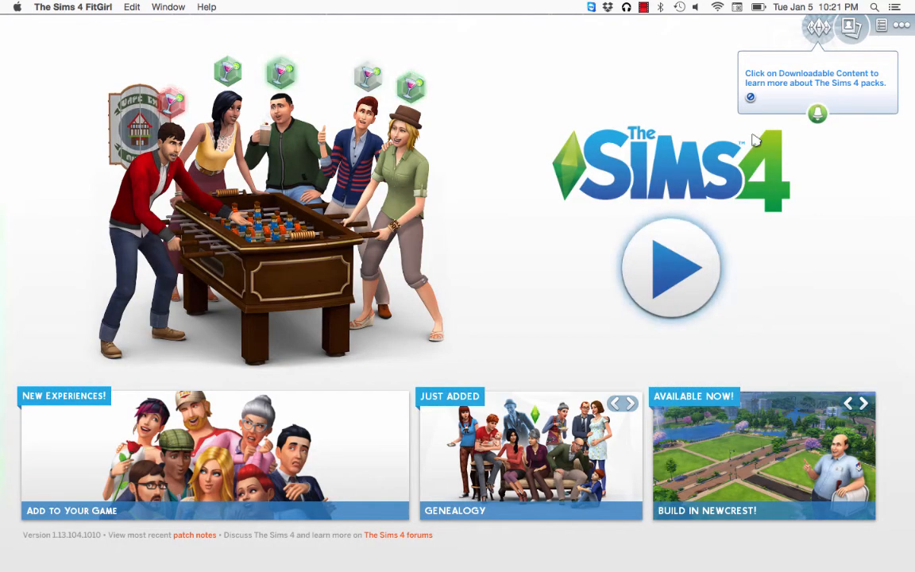
mouse_move(60, 67)
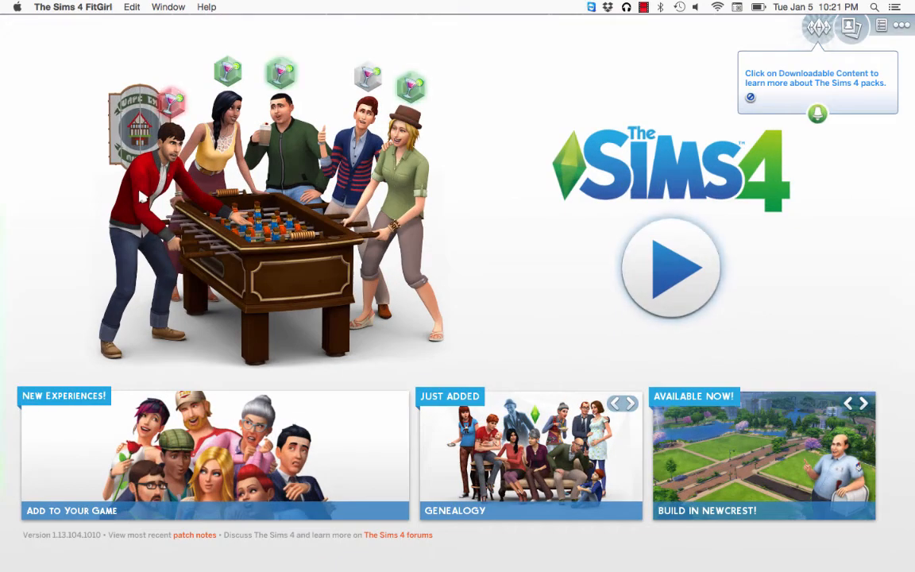
Wait through the Sims 4 splash screen until the main menu appears
left_click(629, 403)
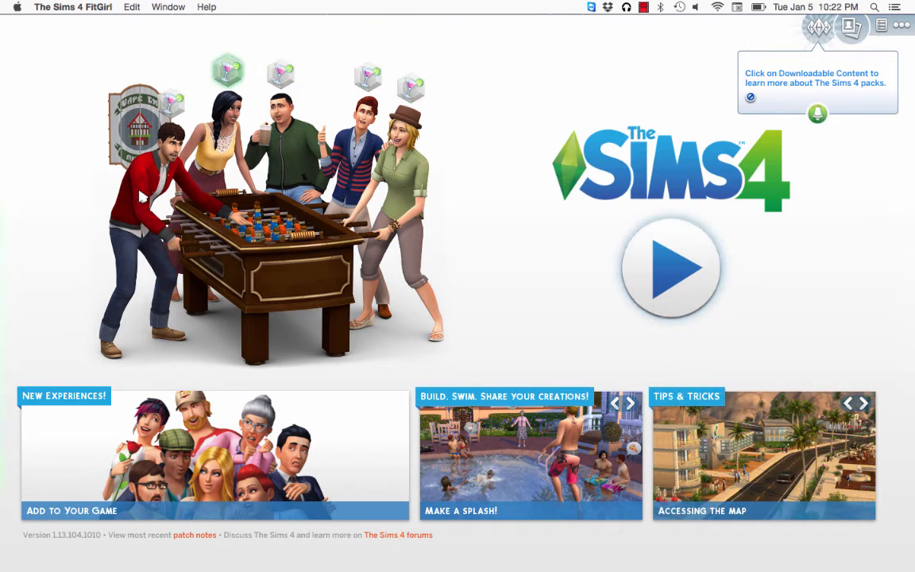
mouse_move(124, 282)
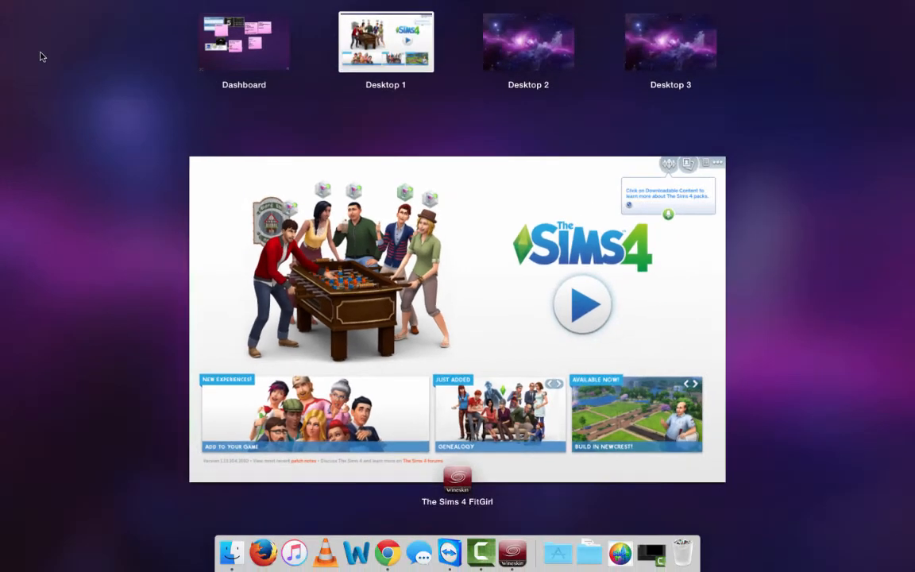
mouse_move(238, 263)
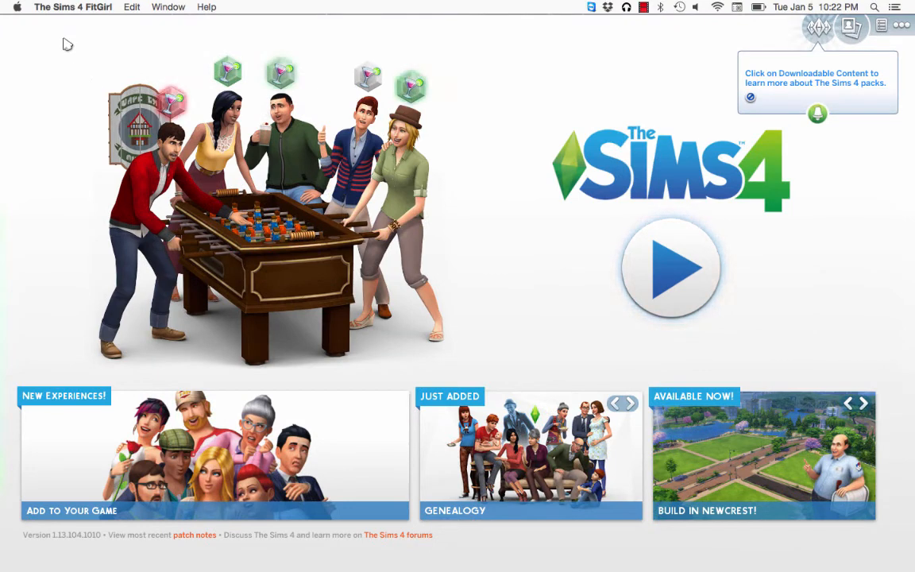
Quit The Sims 4 from its app menu and return to the desktop
left_click(629, 403)
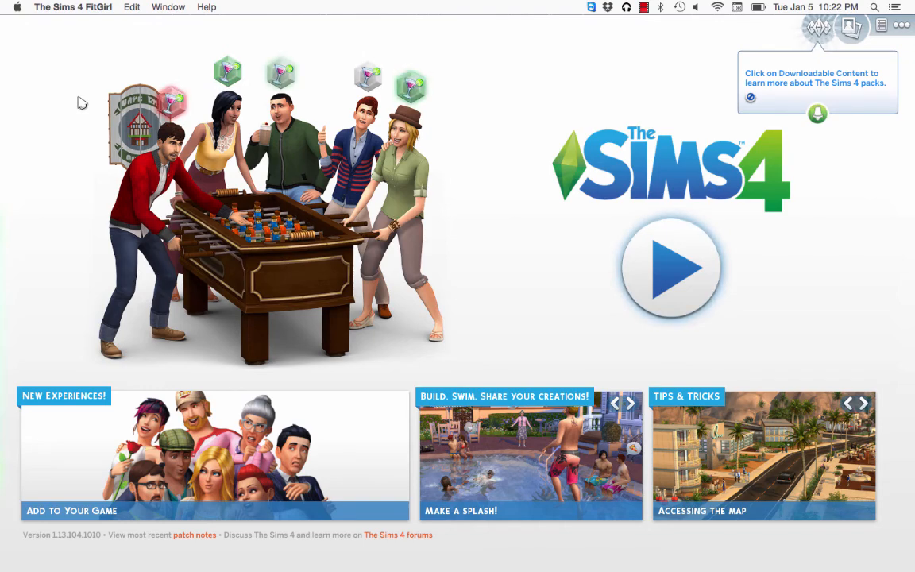
left_click(629, 404)
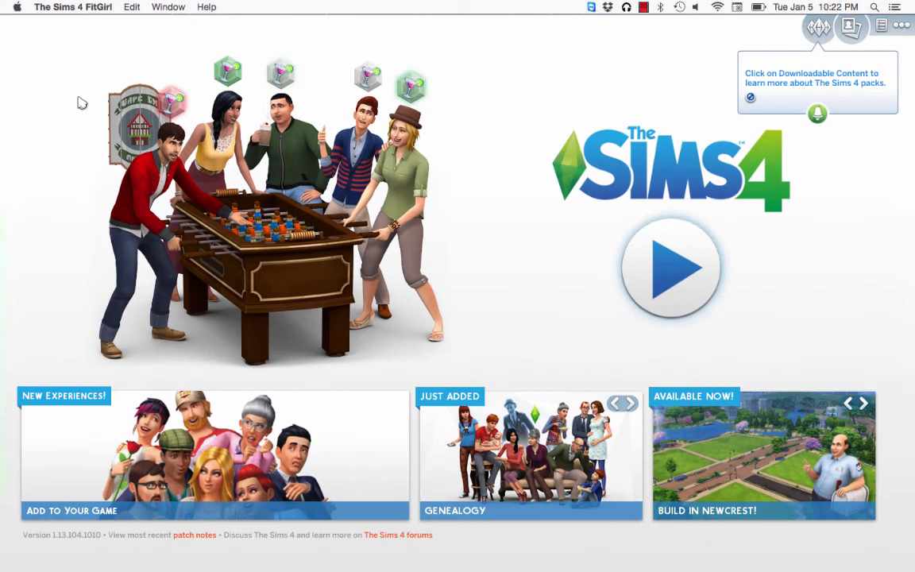
left_click(629, 404)
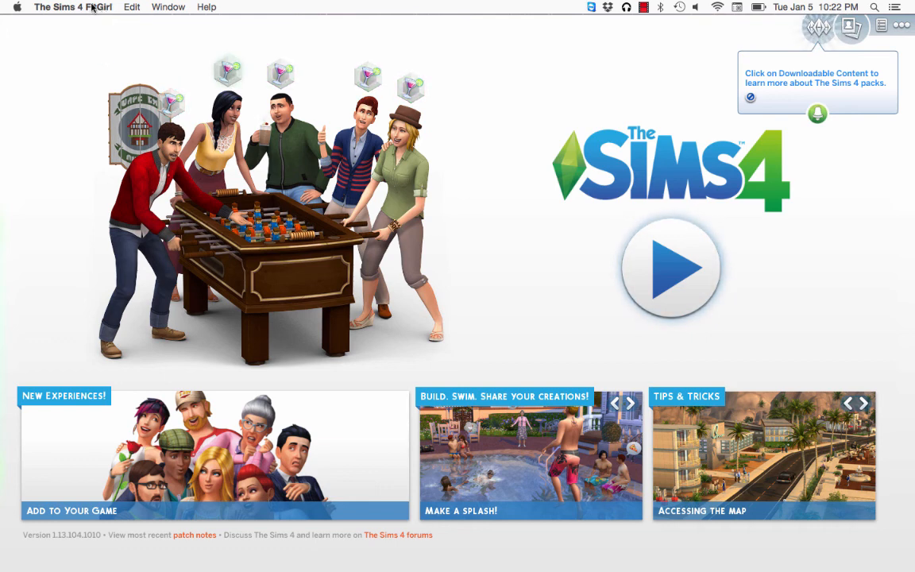
mouse_move(90, 73)
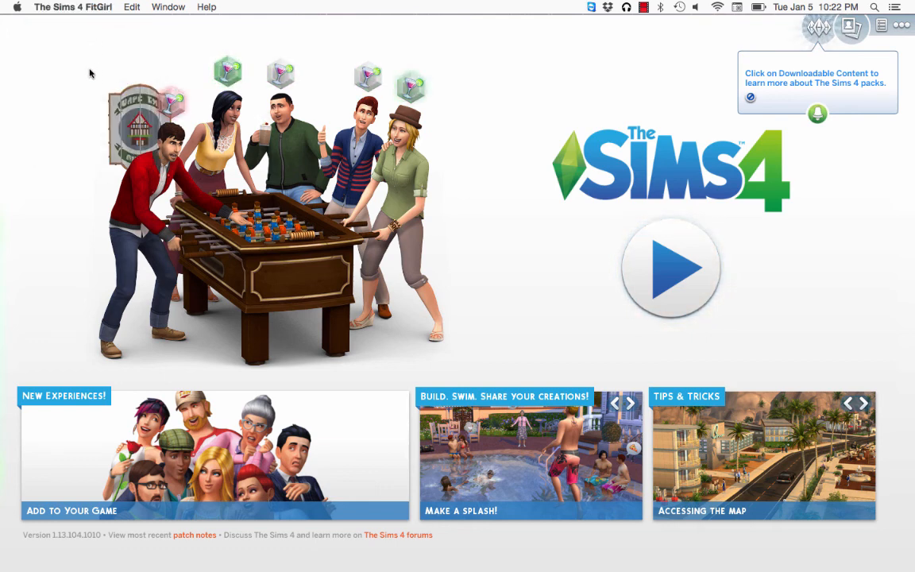
left_click(73, 6)
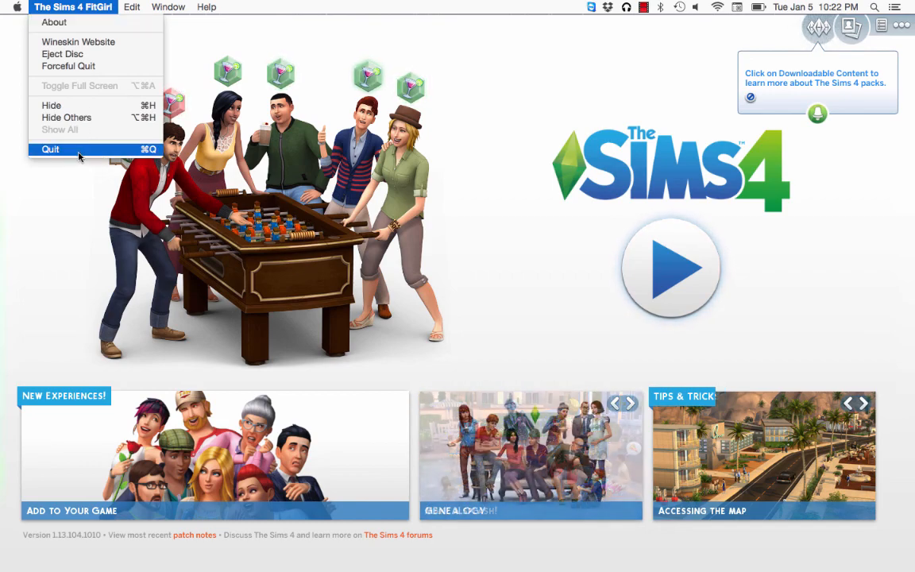
left_click(51, 149)
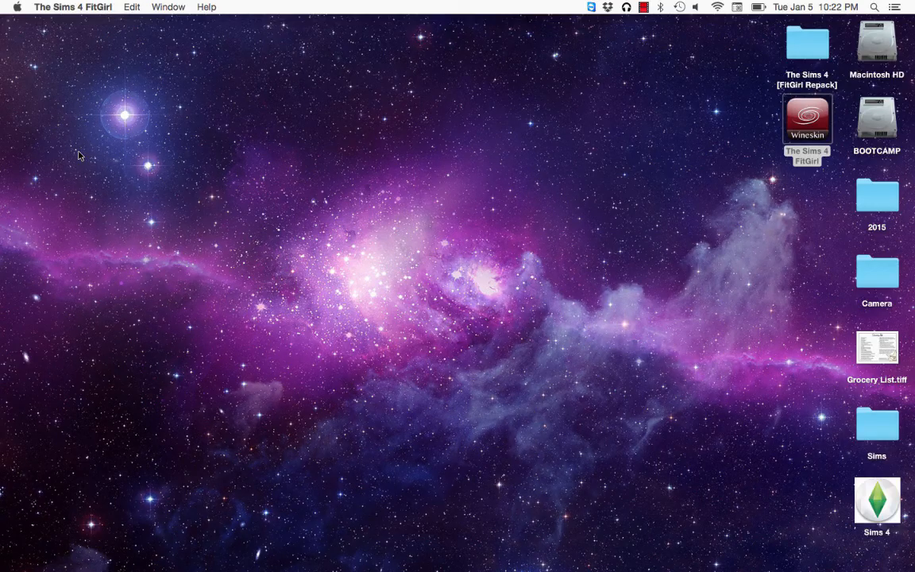